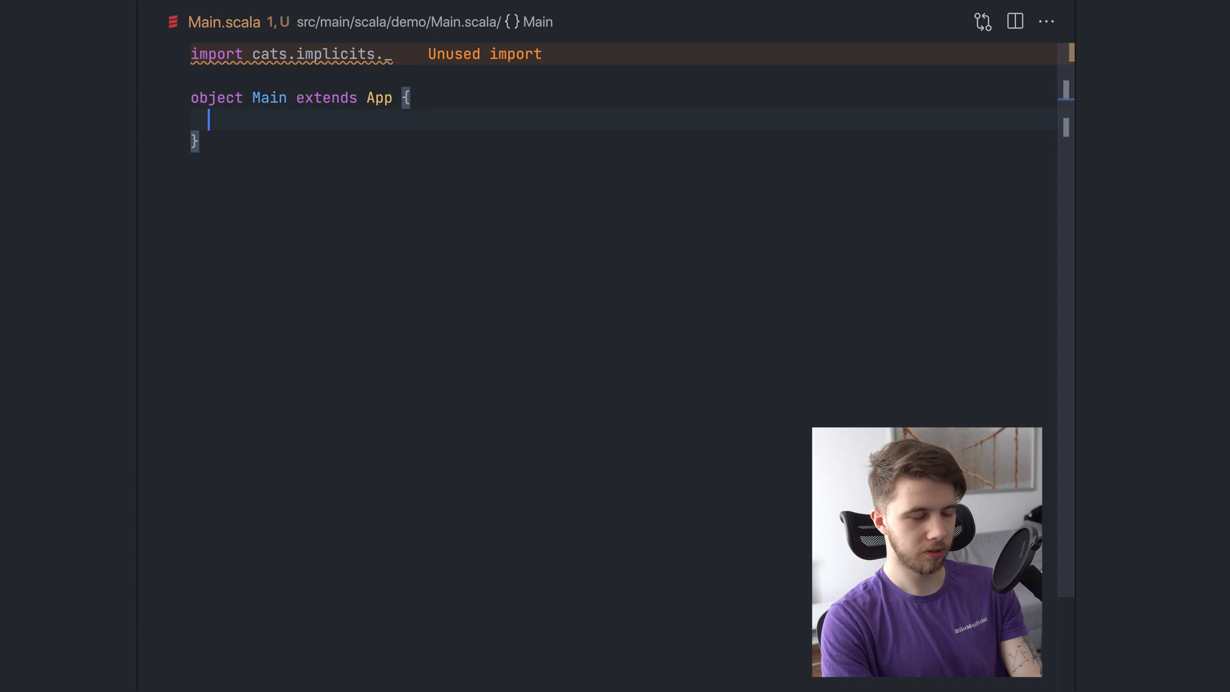
# Declare val l: List[Either[String, Int]] = ??? as an unimplemented placeholder
pyautogui.write('val l:')
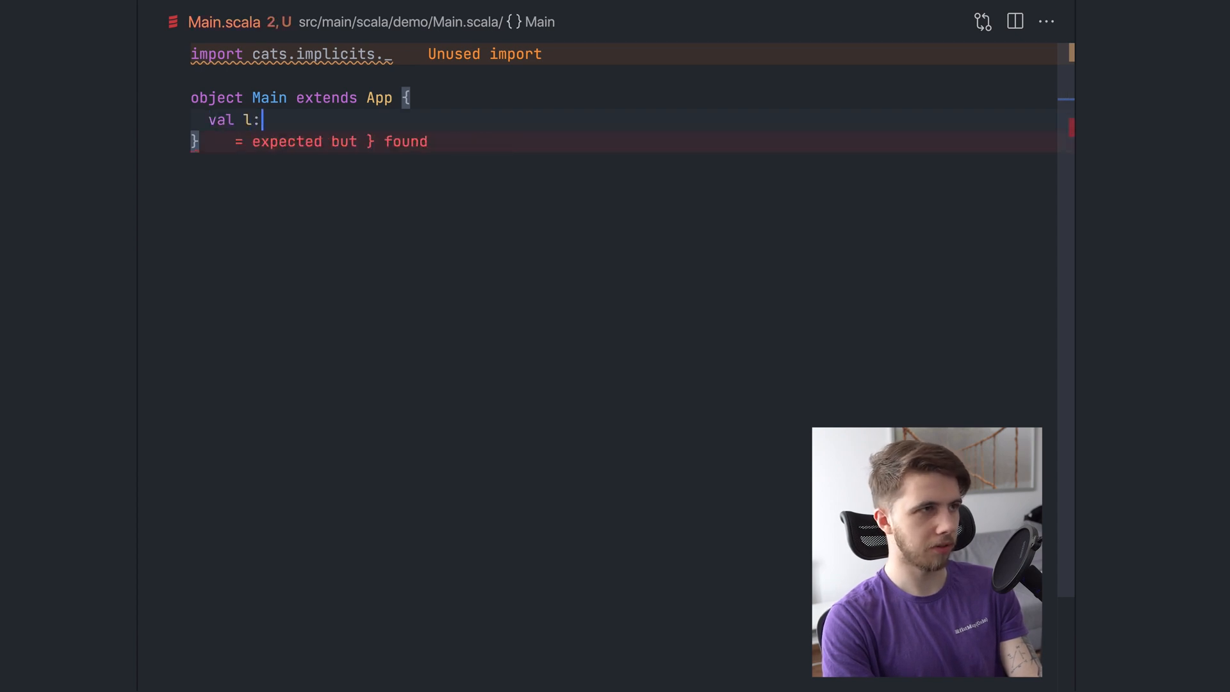
pyautogui.write('List[Either[String,')
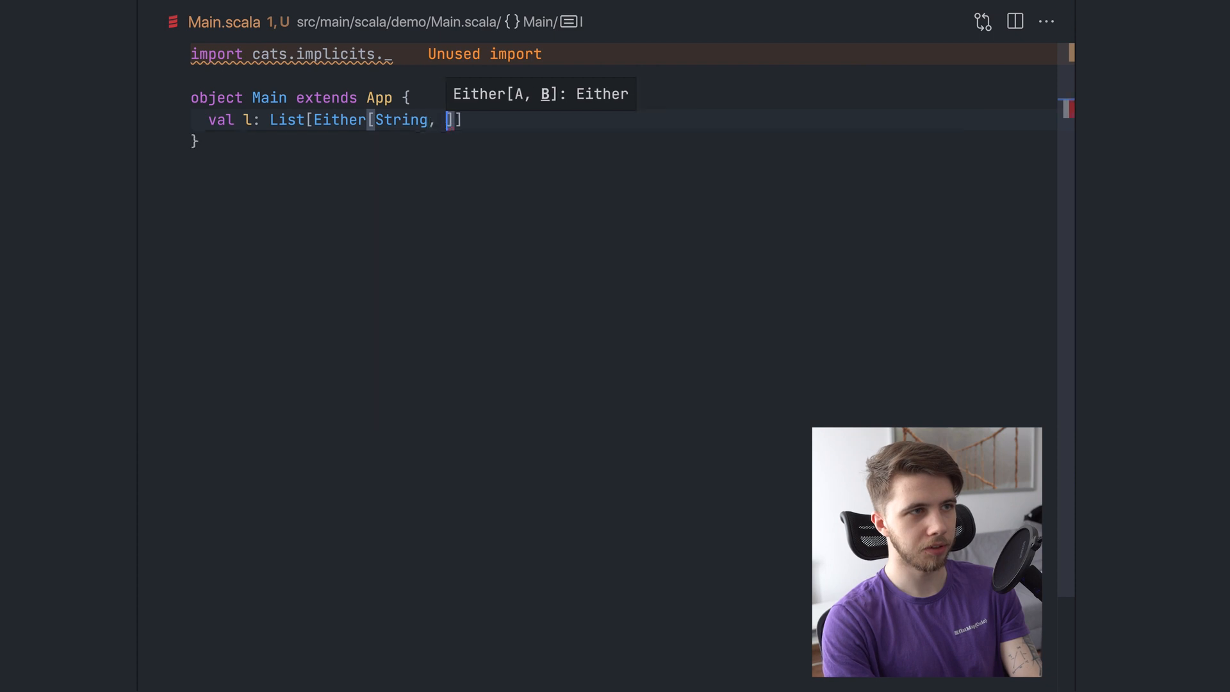
pyautogui.write('Int]] = ???')
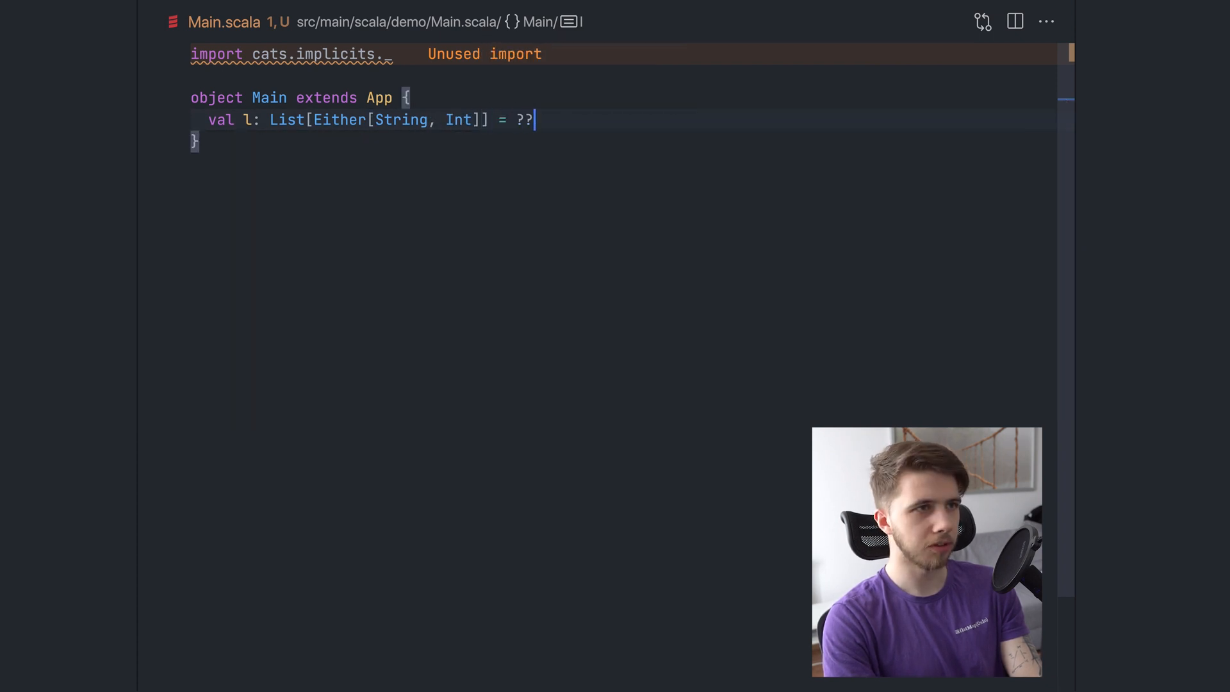
pyautogui.write('?')
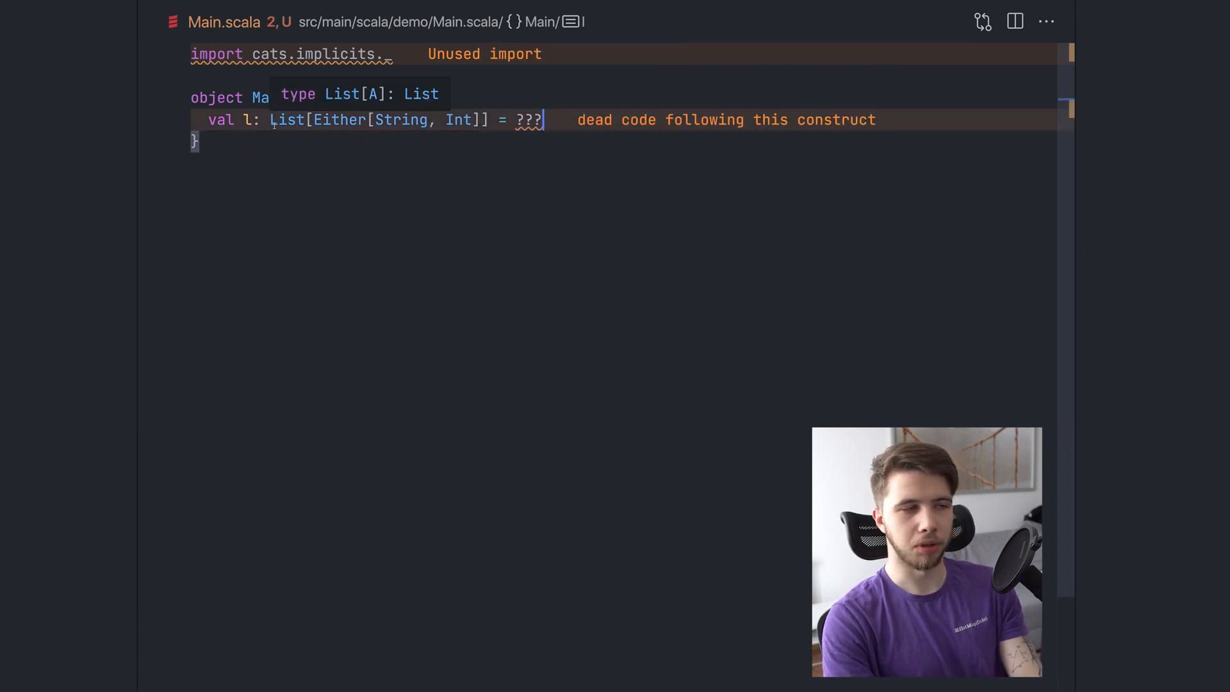
pyautogui.doubleClick(339, 119)
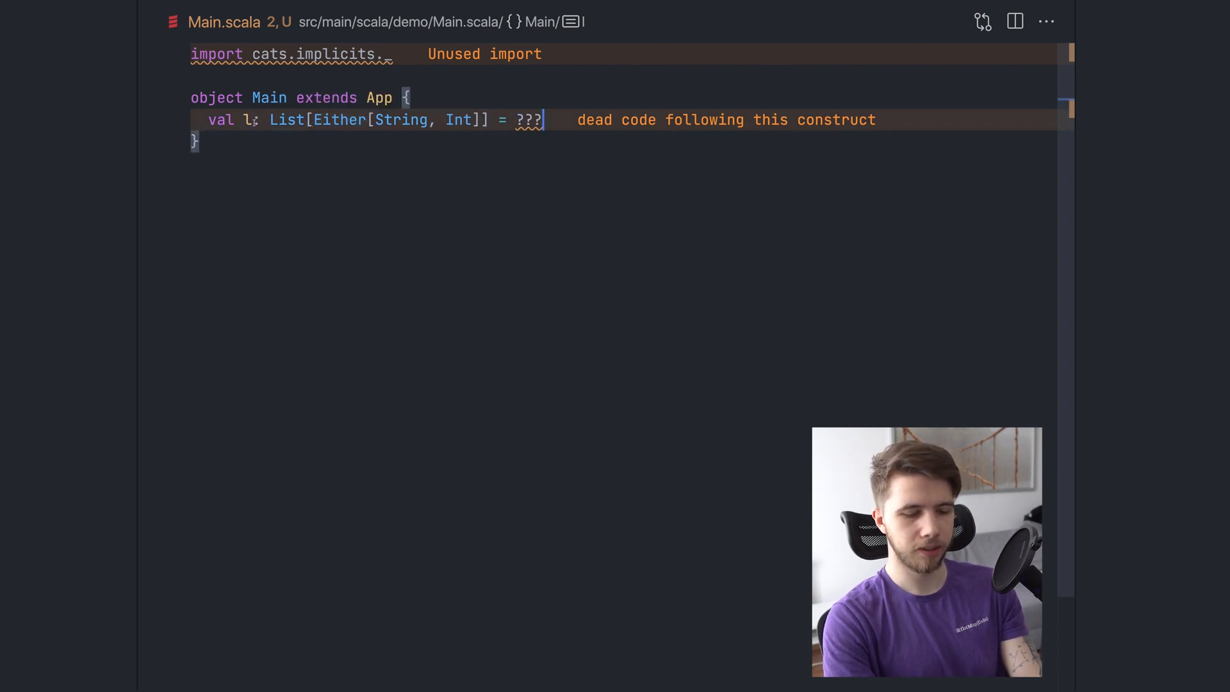
# Declare val (e, s): (List[String], List[Int]) = ??? and begin an l.partition call
pyautogui.write('val')
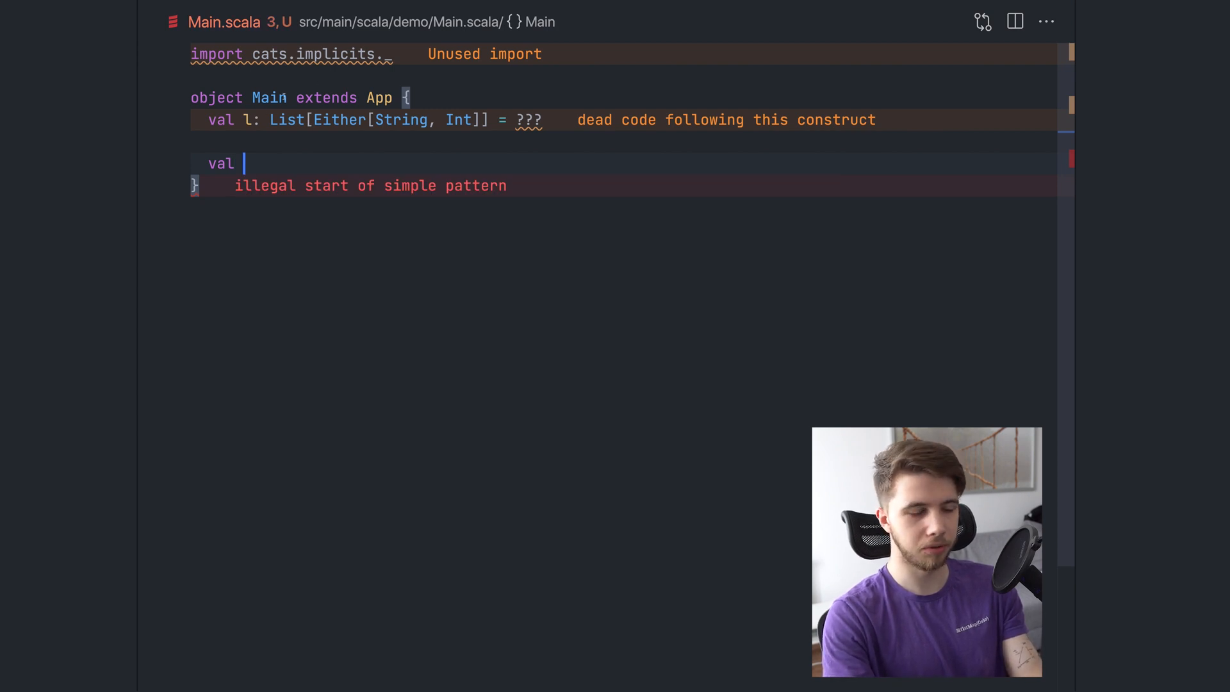
pyautogui.write('(e, )')
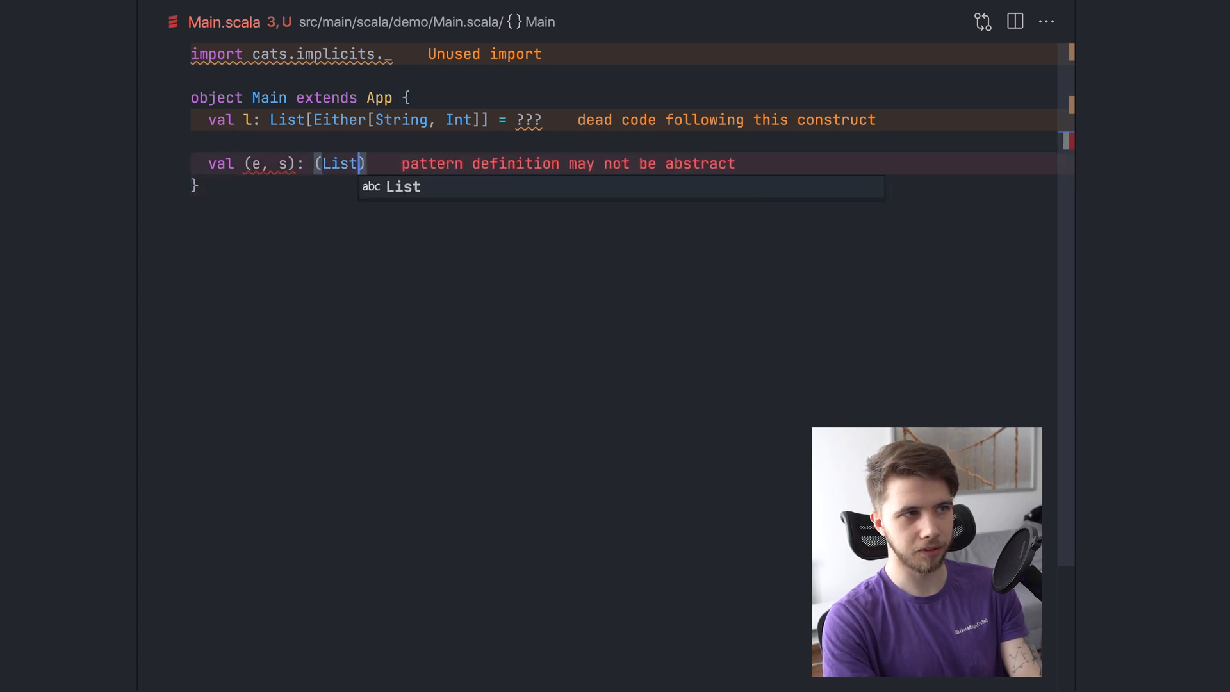
pyautogui.write('[String], List[I')
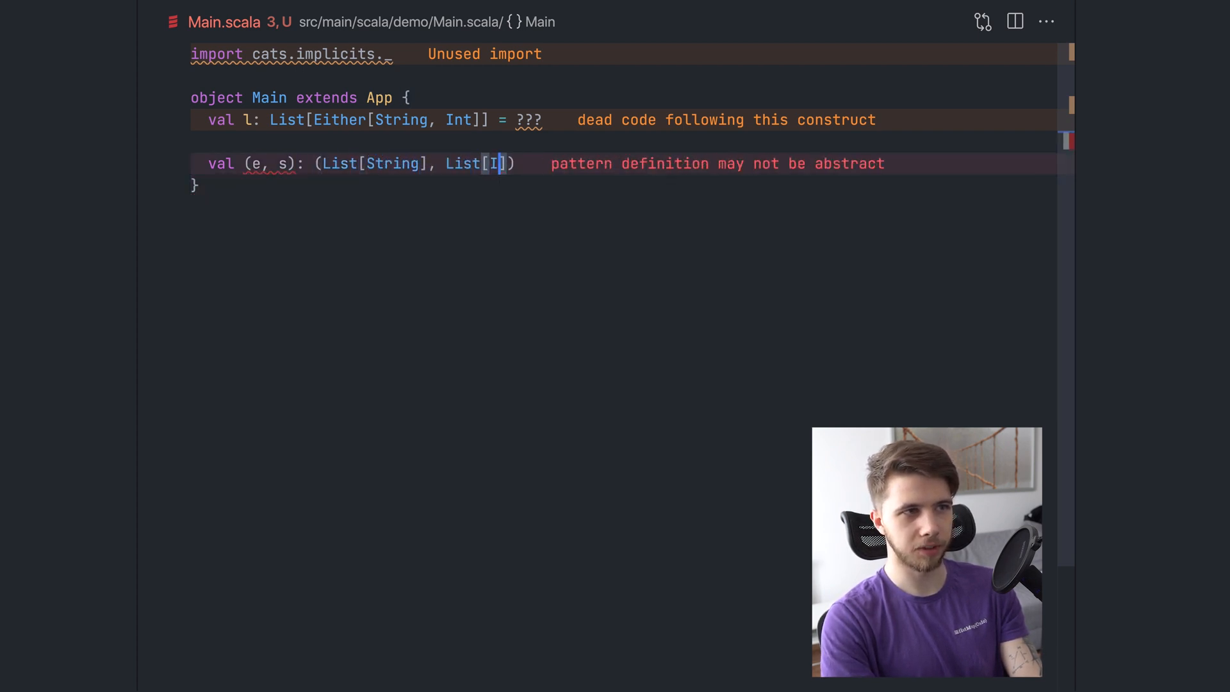
pyautogui.write('nt]) = ???')
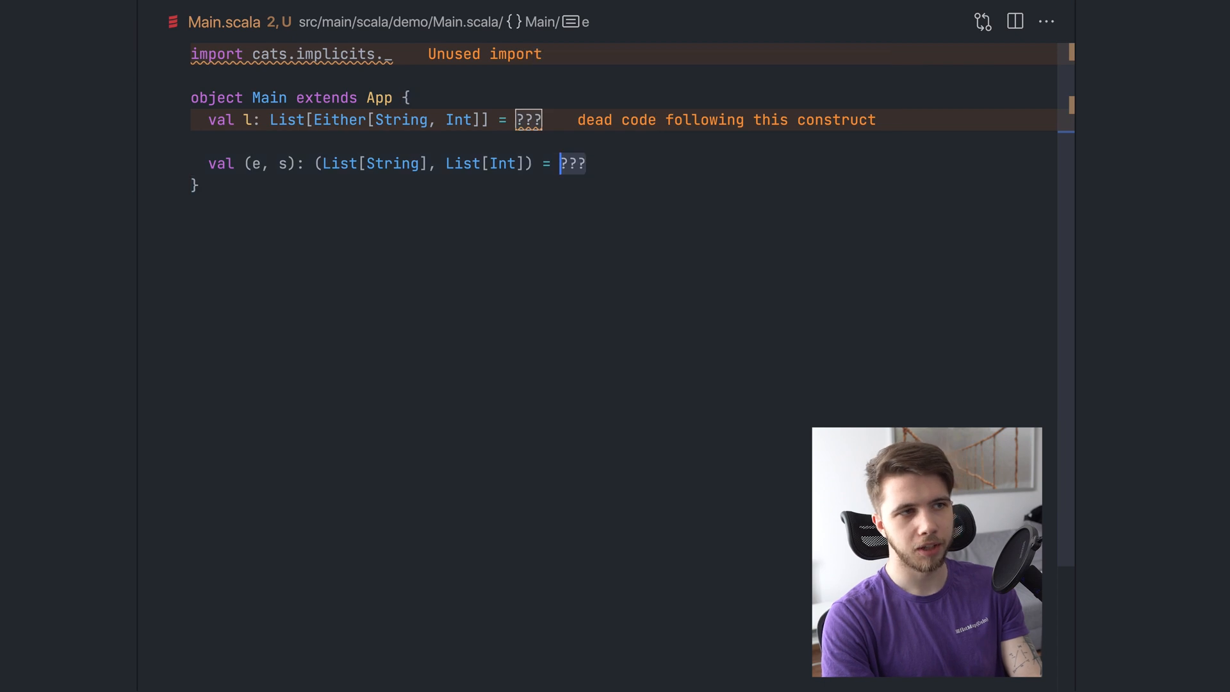
pyautogui.write('l.partition(_)')
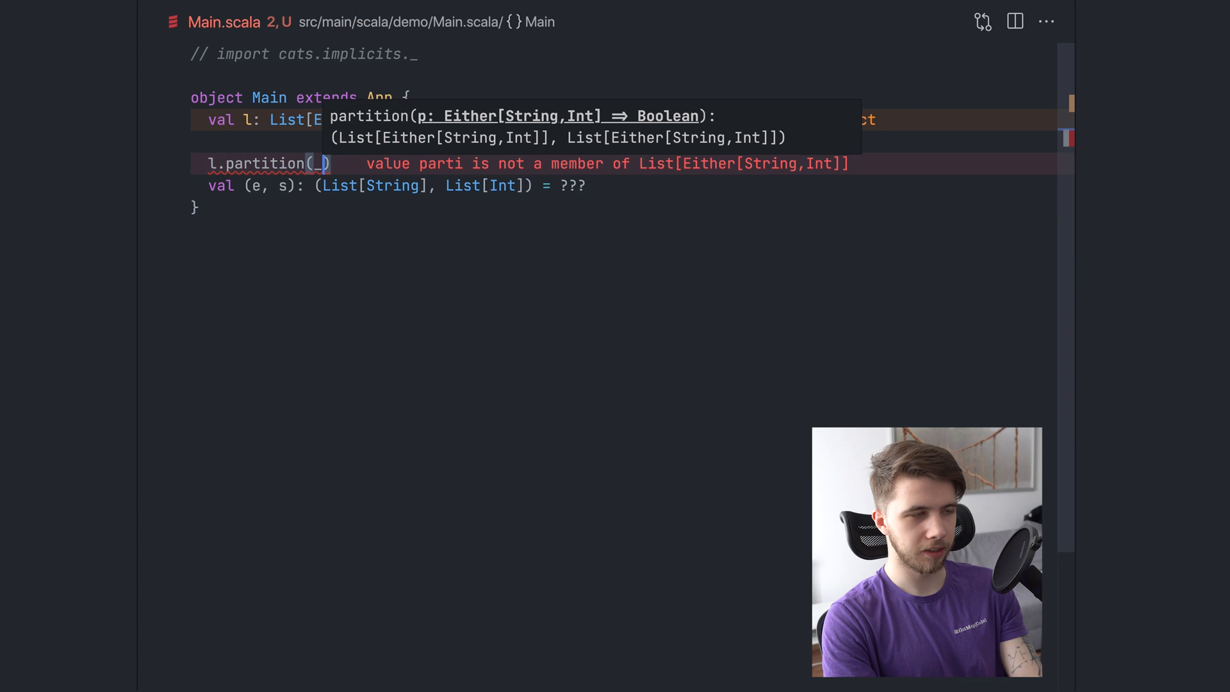
# Define val (l1, l2) = l.partition(_.isLeft) and comment out the (e, s) placeholder
pyautogui.write('_.isLeft')
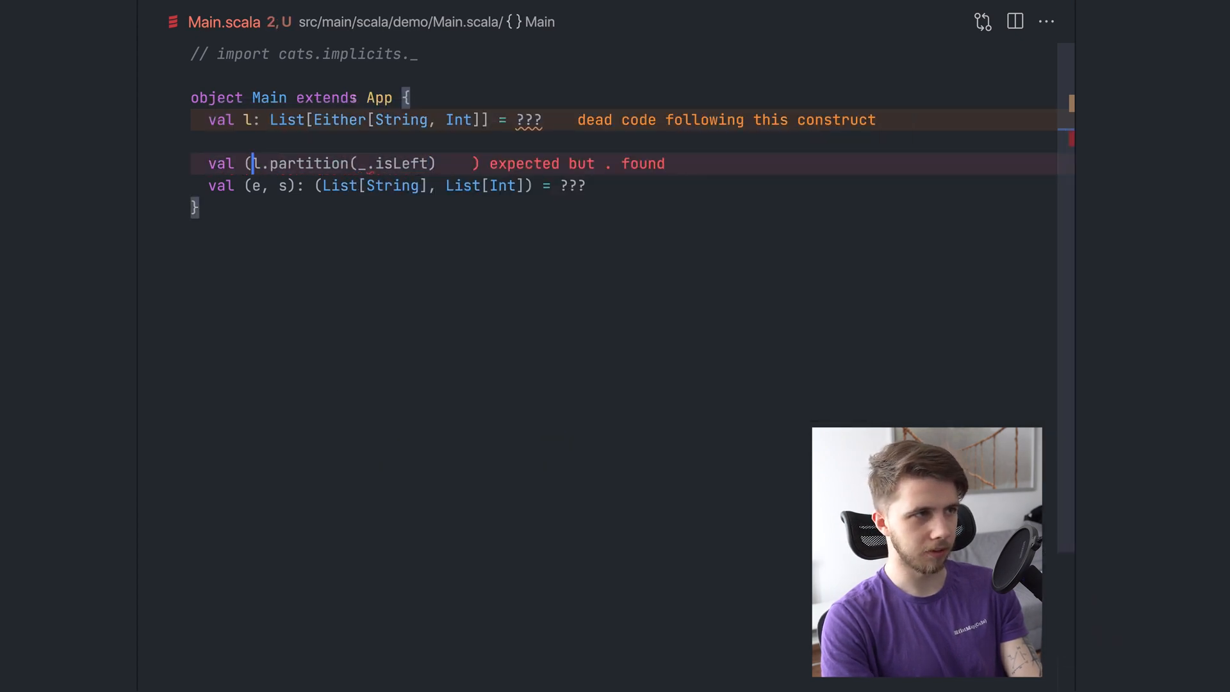
pyautogui.write('(l1, l2) =')
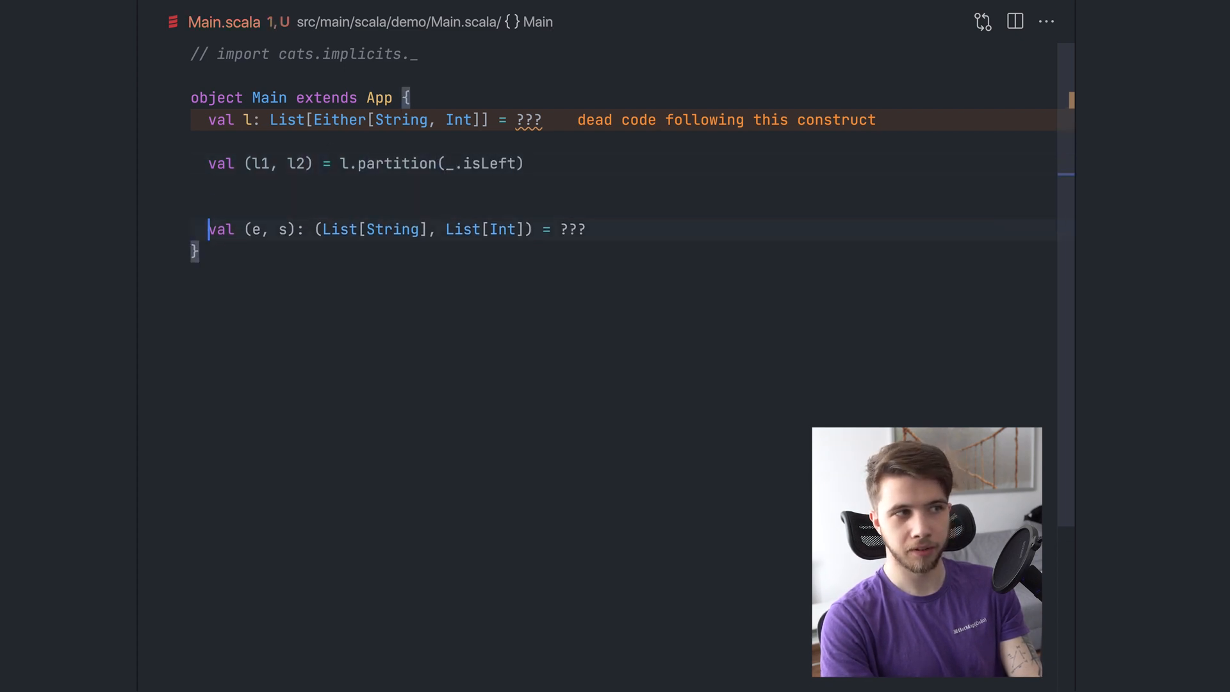
pyautogui.press('ctrl+/')
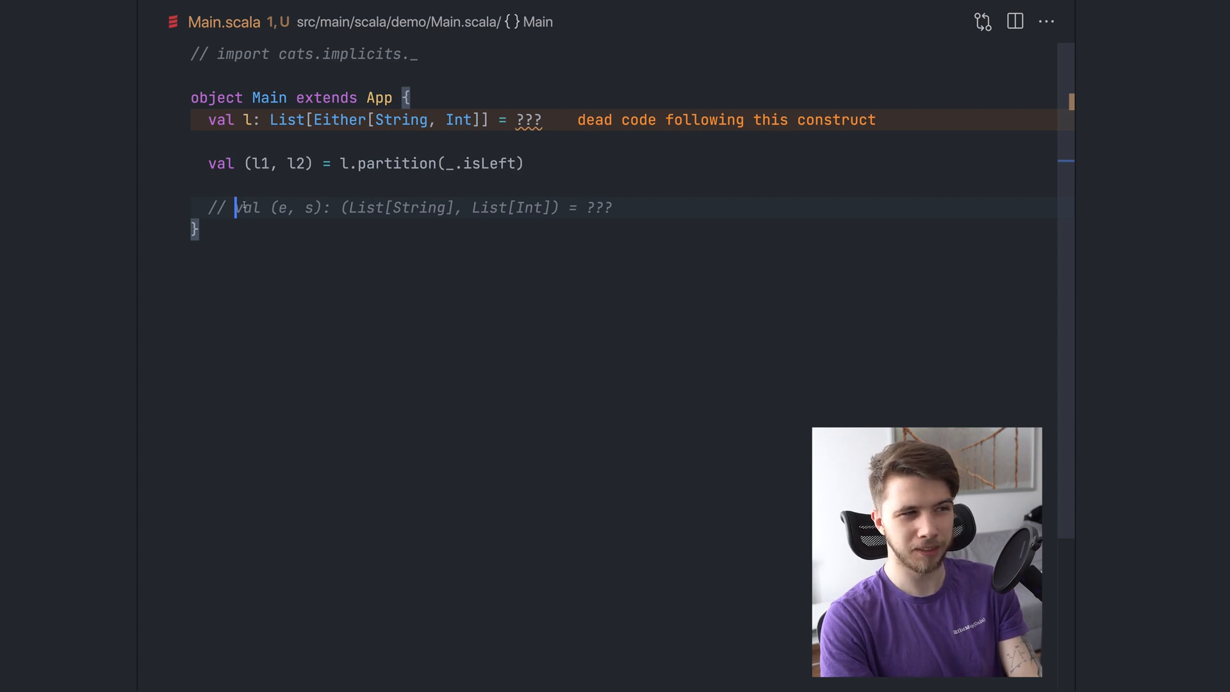
pyautogui.moveTo(263, 163)
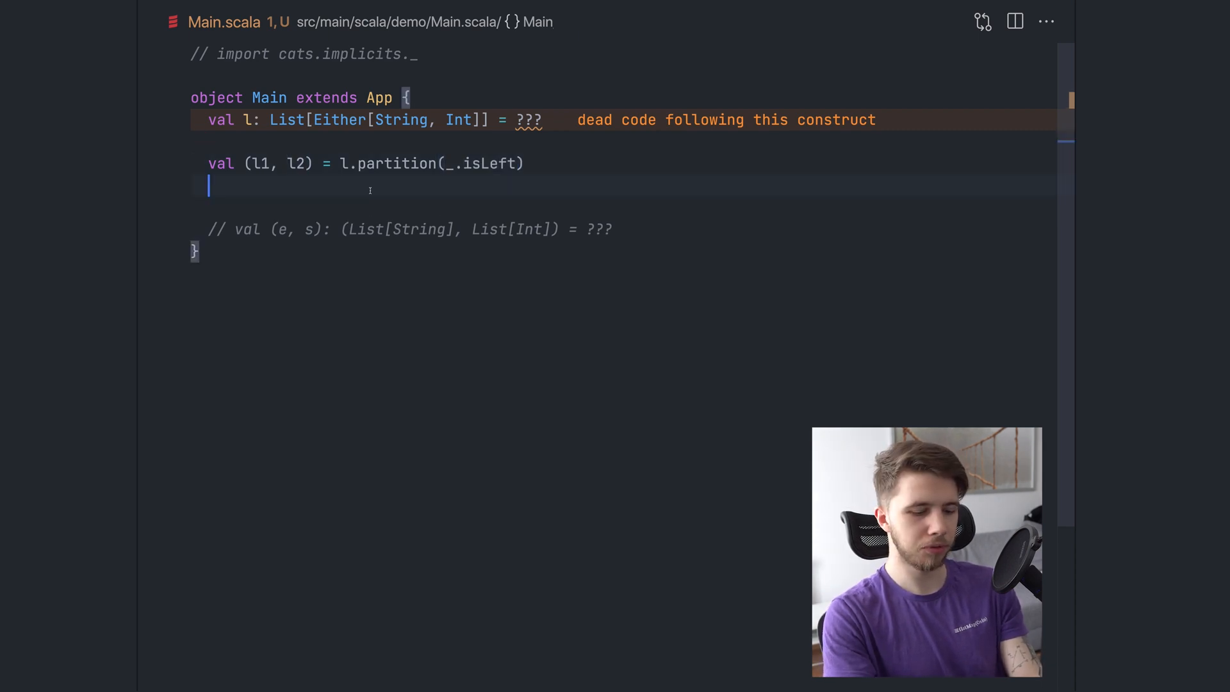
# Try extracting the left values with l1.map(_.left.get)
pyautogui.write('l1.map')
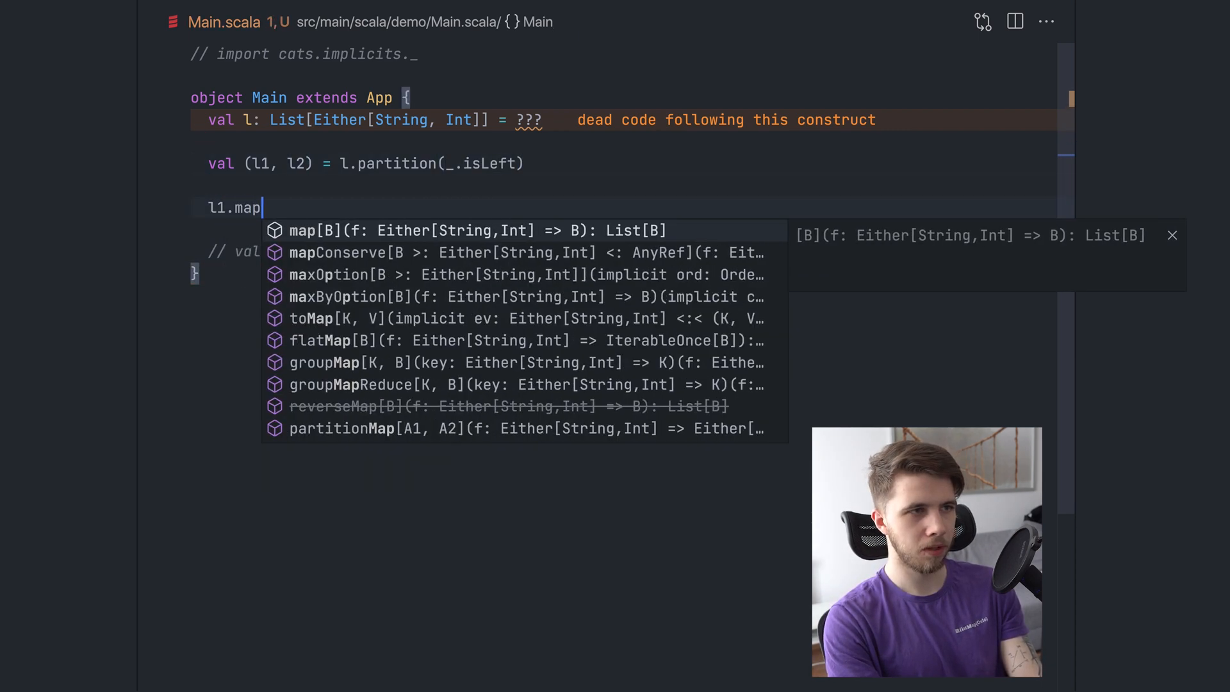
pyautogui.write('(_.left.get')
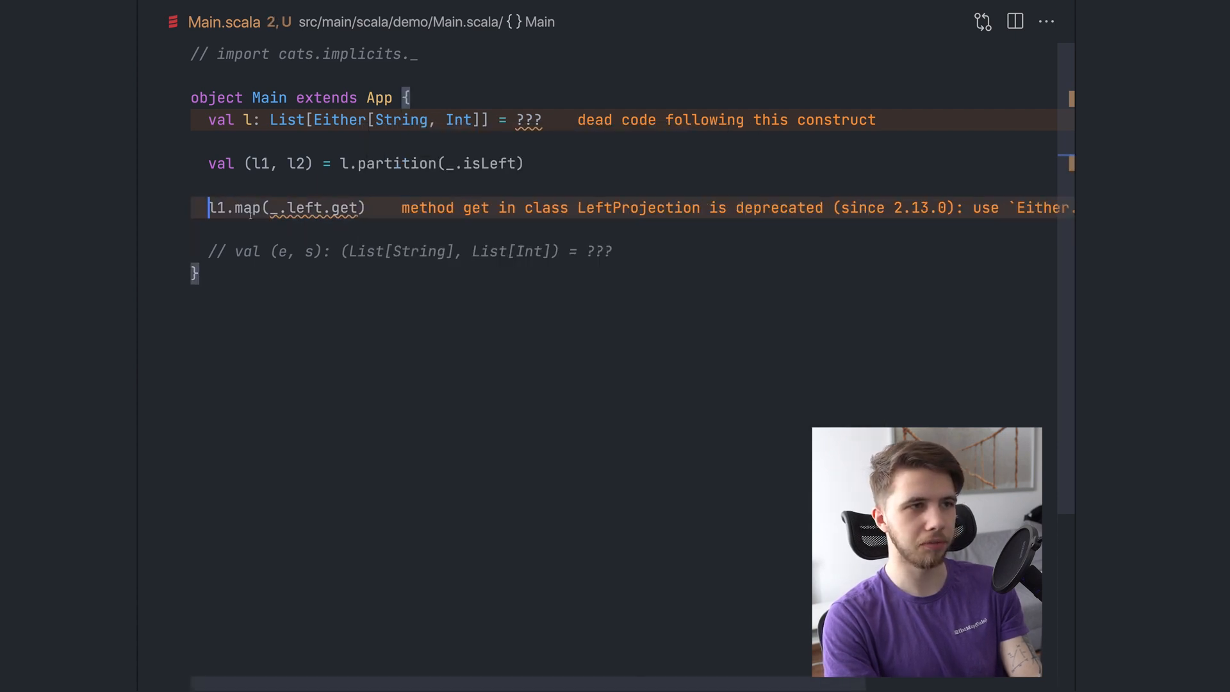
pyautogui.doubleClick(250, 208)
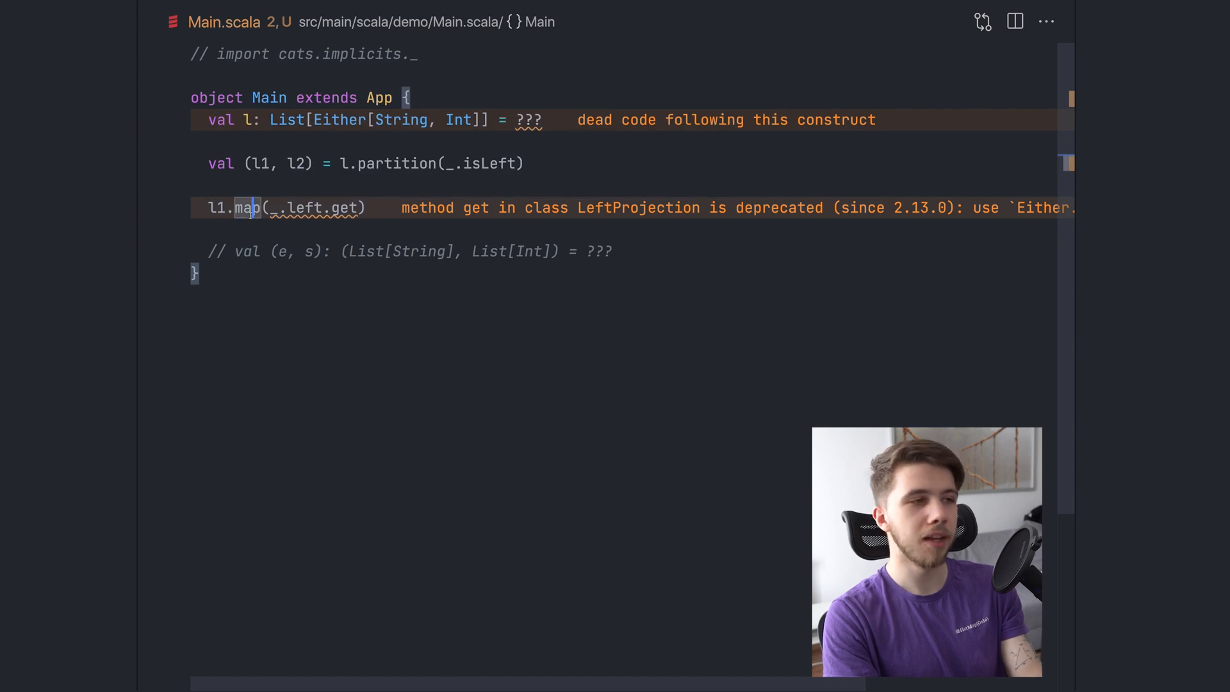
pyautogui.moveTo(247, 207)
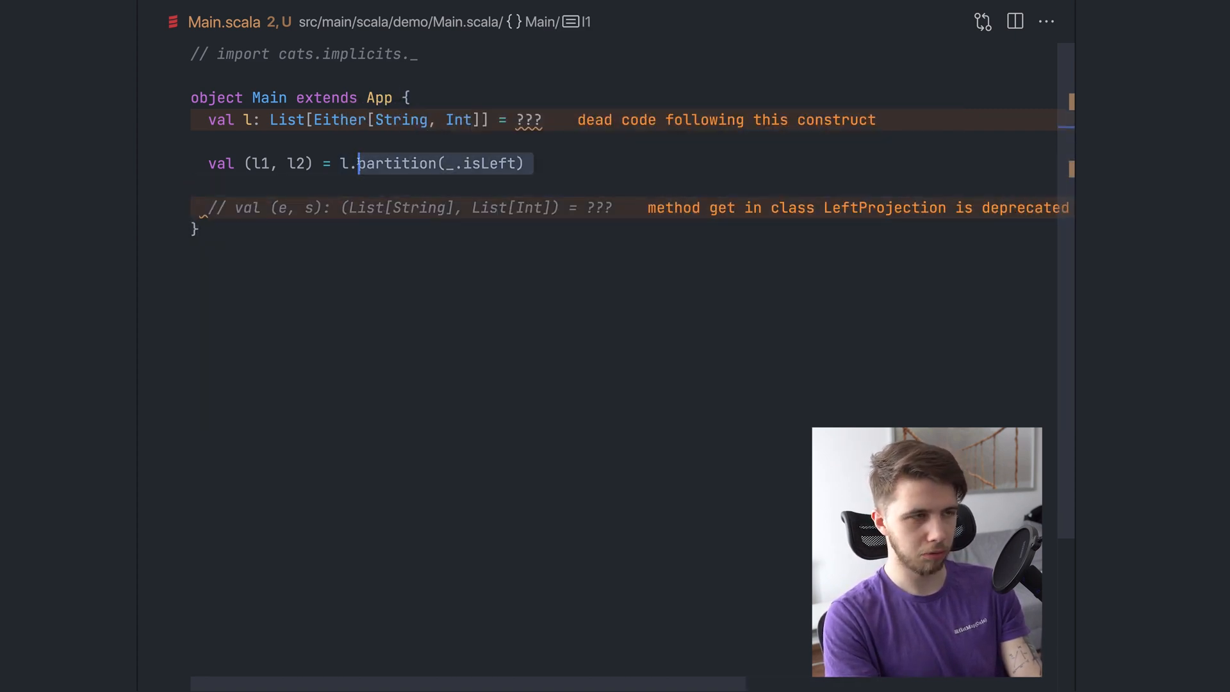
# Rewrite the split as l.foldLeft((List.empty[String], List.empty[Int])) { case ((lefts, rights), next) => ??? }
pyautogui.write('fold')
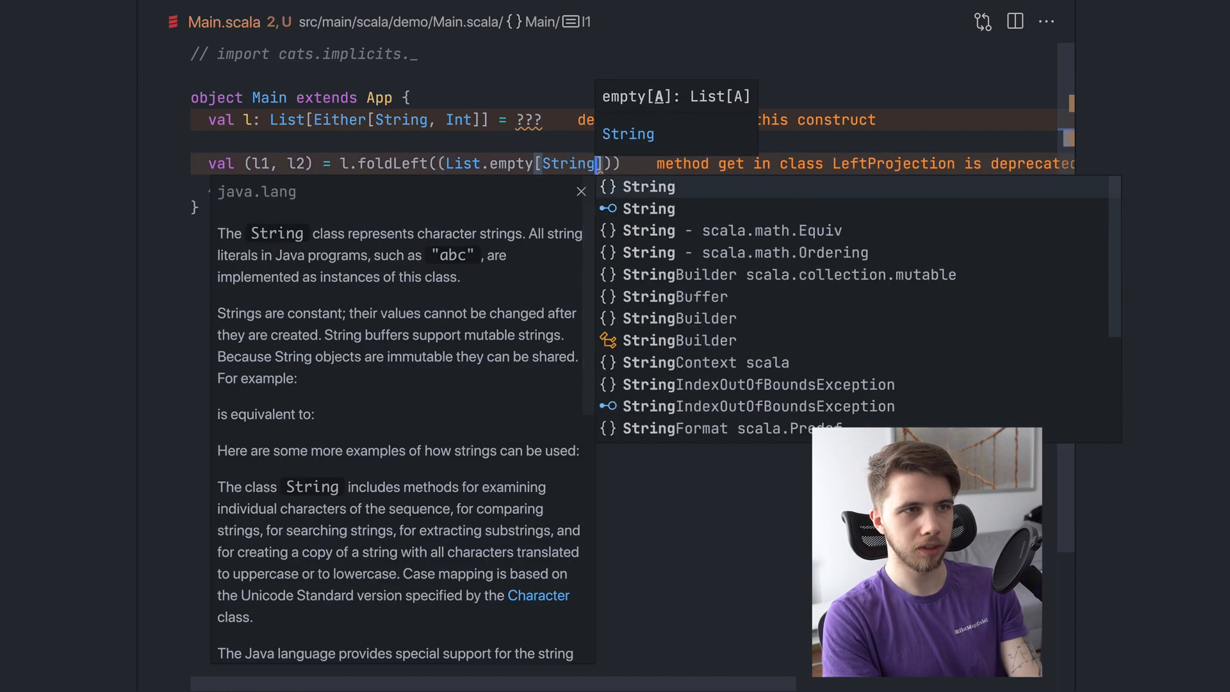
pyautogui.write(', List.empty[Int')
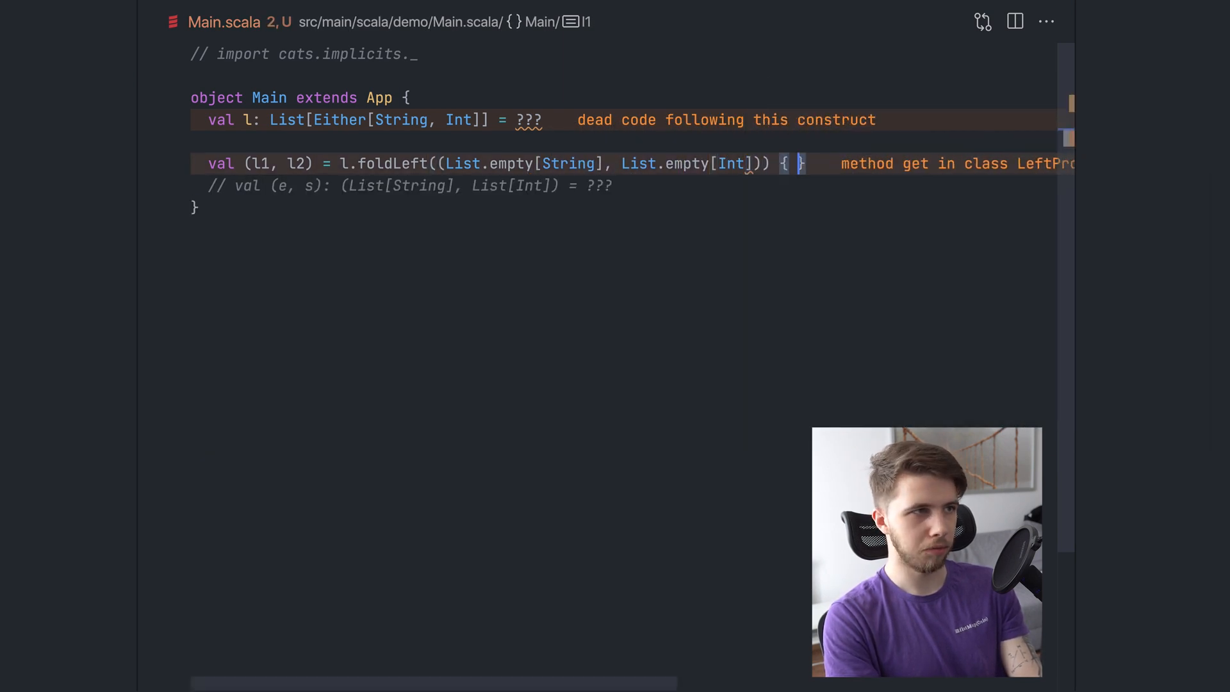
pyautogui.write('())')
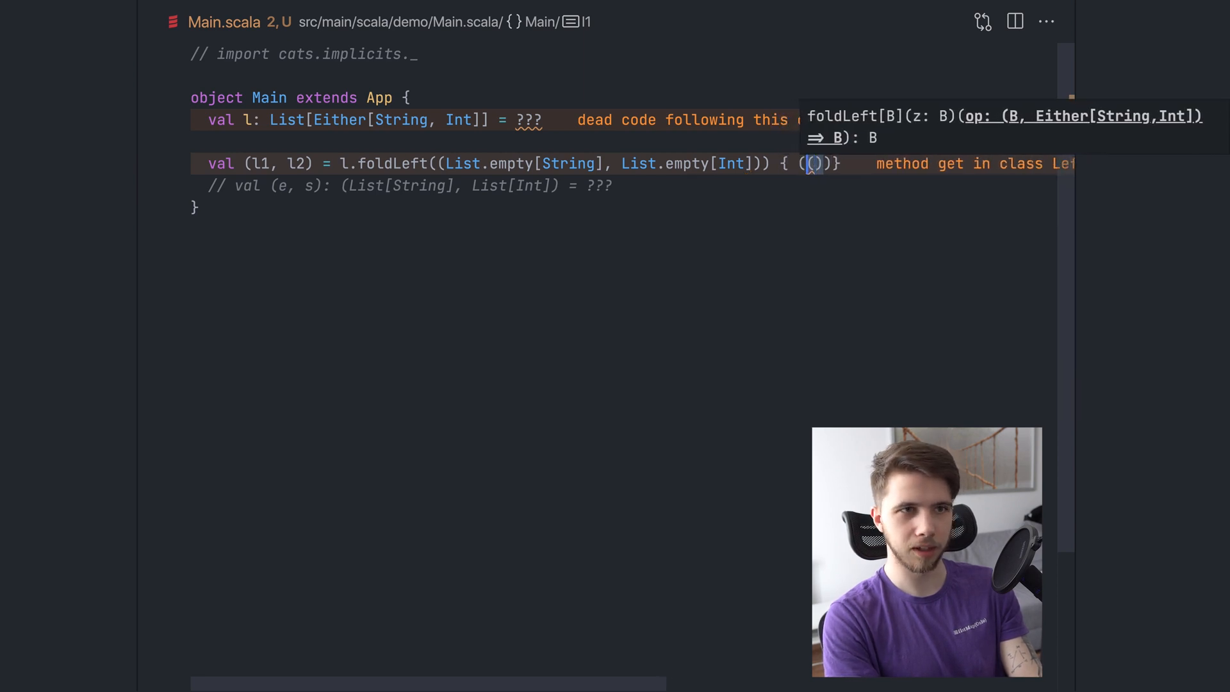
pyautogui.write('case ((lefts,')
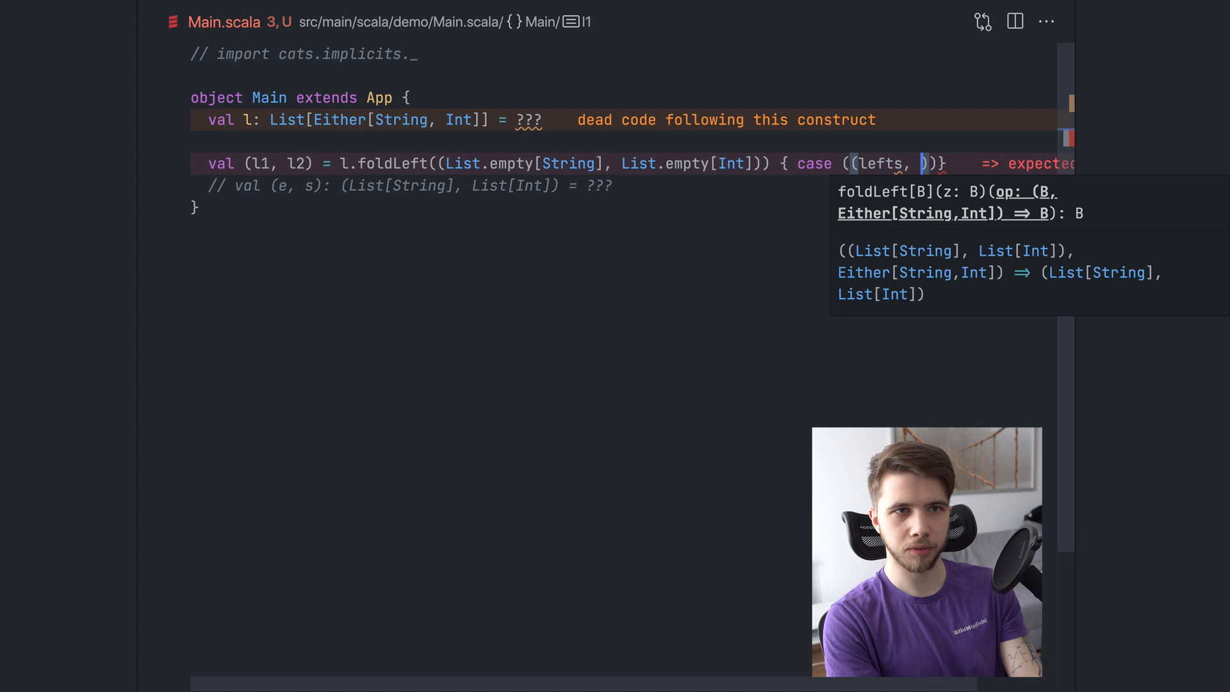
pyautogui.write('rights), next) =>')
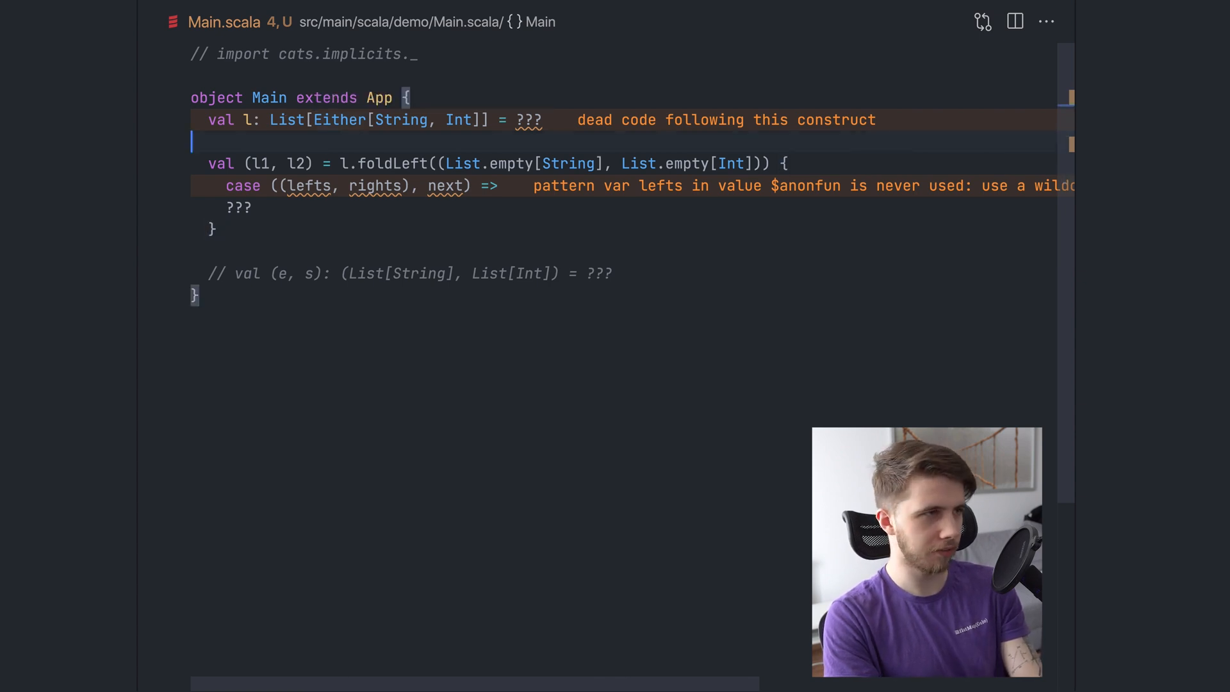
# Declare a temporary val t: List[(String, Int)] = ??? placeholder
pyautogui.write('val')
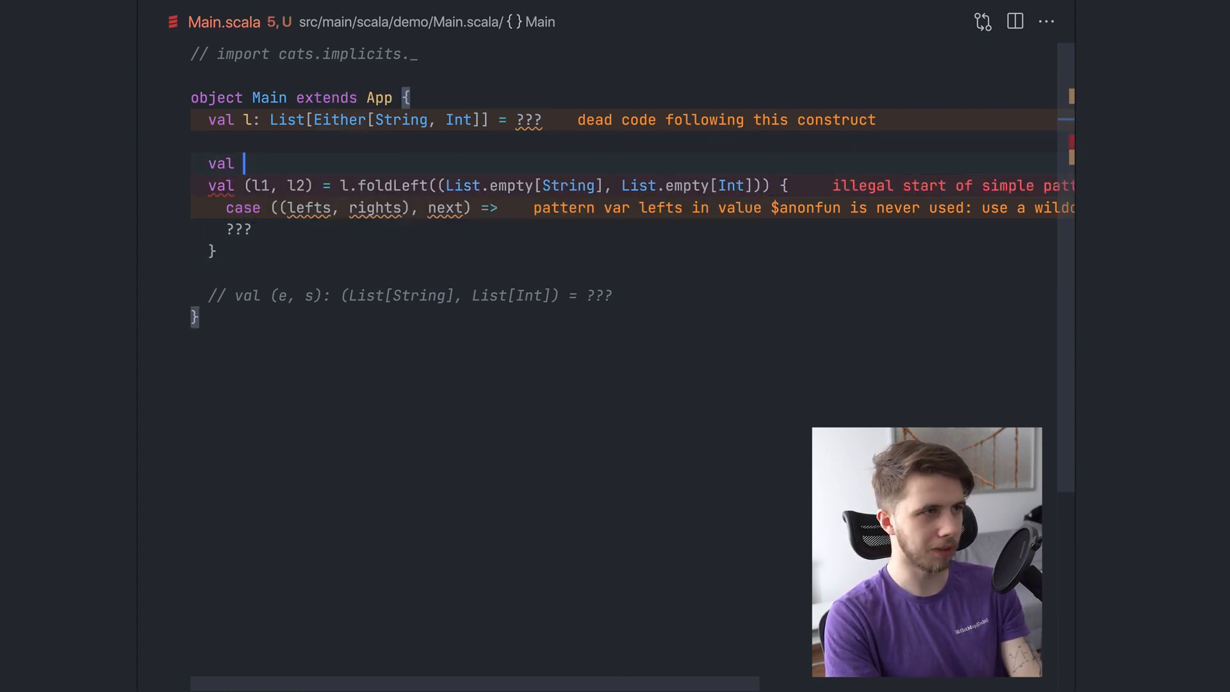
pyautogui.write('t:')
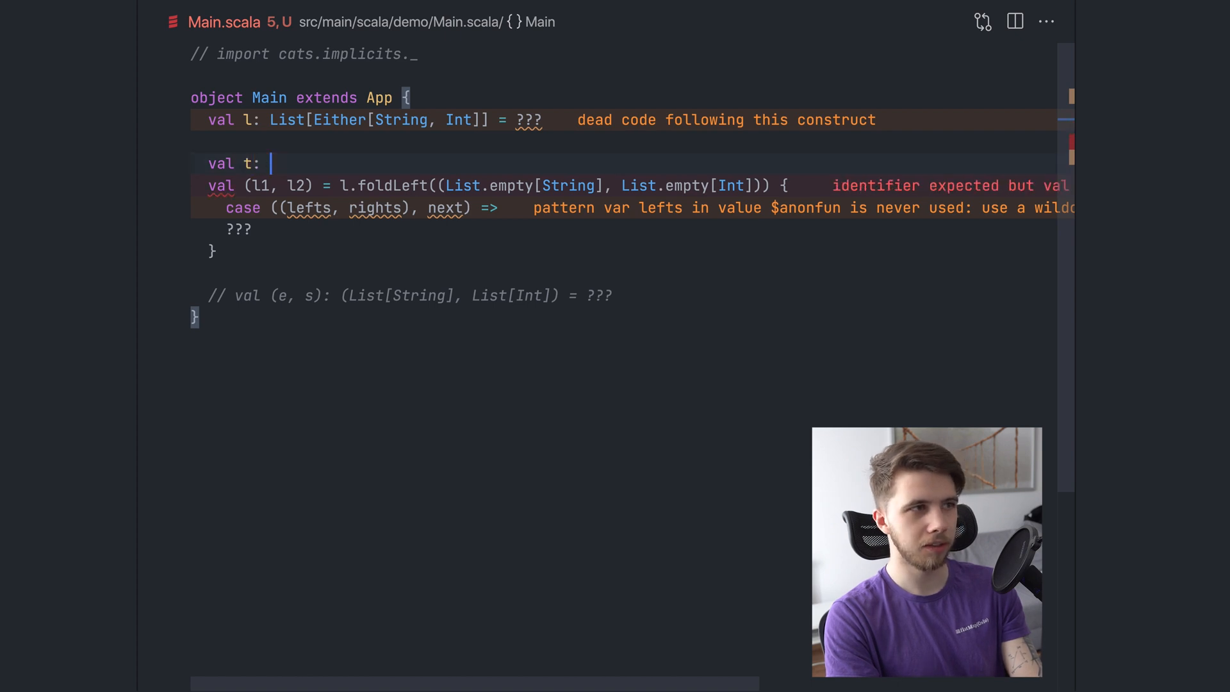
pyautogui.write('List[Stri')
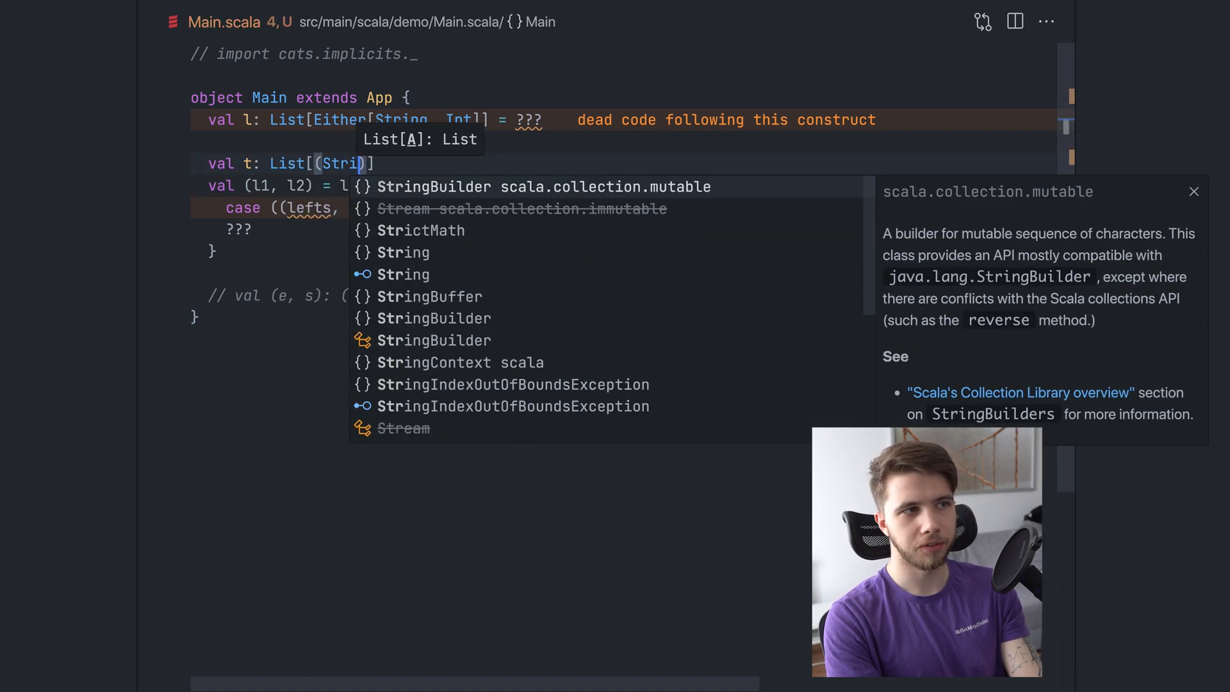
pyautogui.press('Escape')
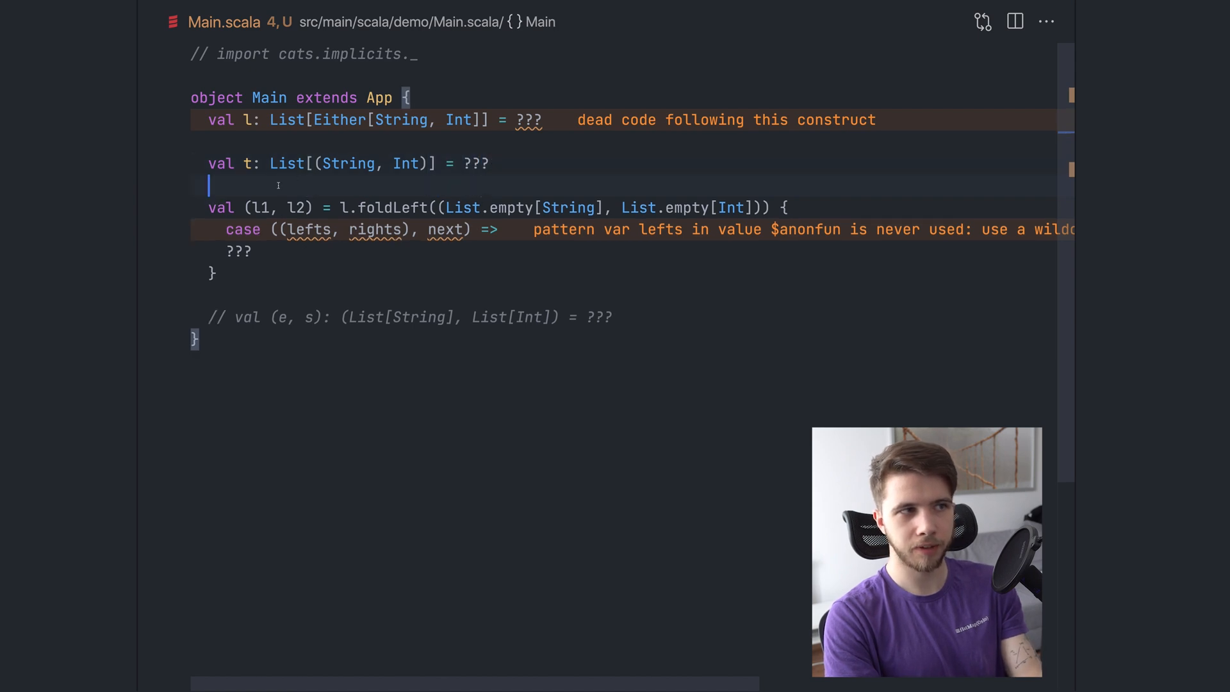
pyautogui.doubleClick(351, 163)
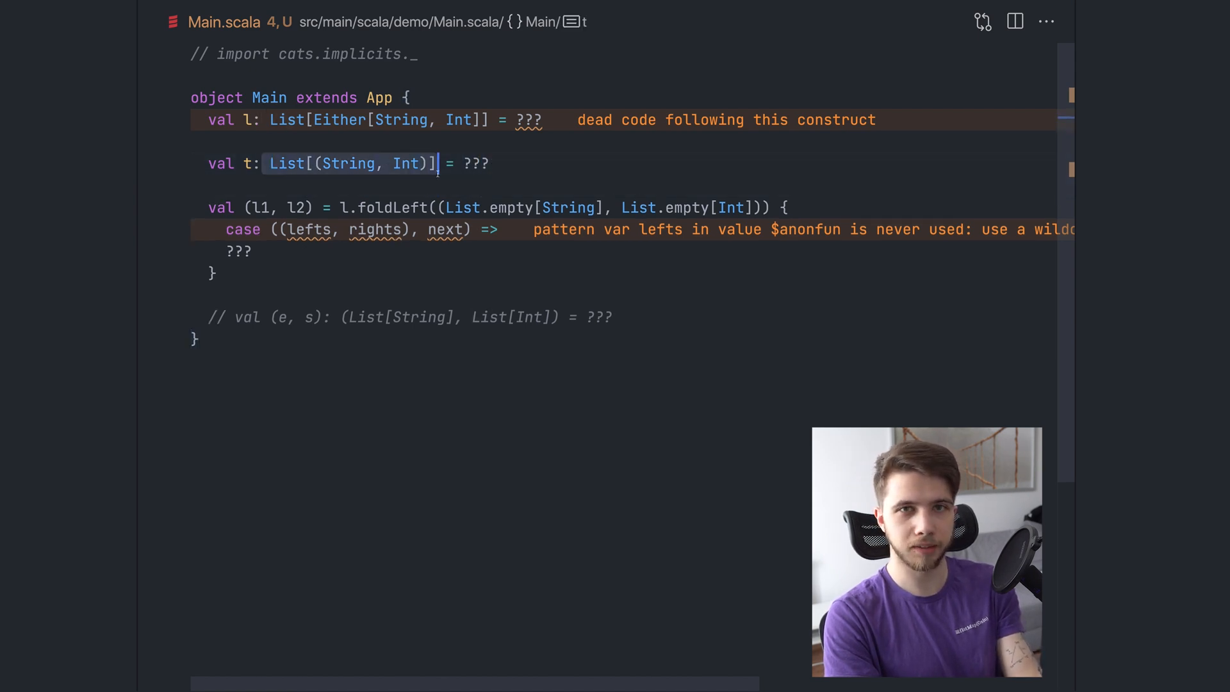
pyautogui.press('enter')
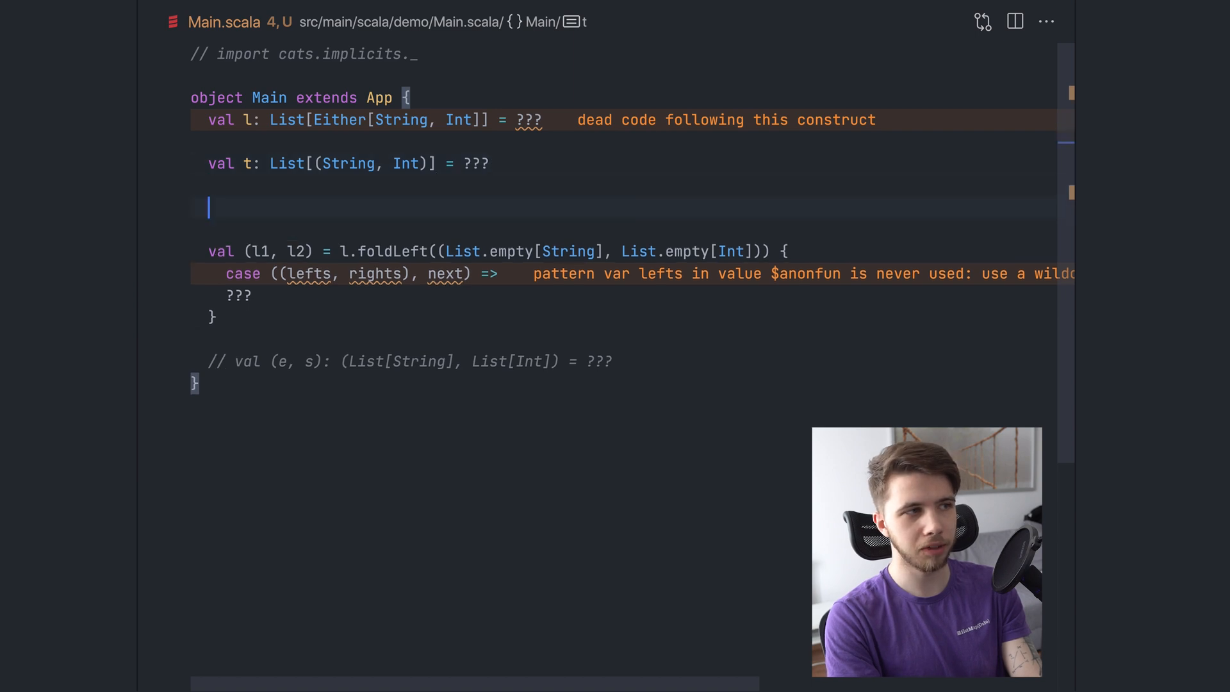
# Map t to its first and second tuple elements with t.map(_._1) and t.map(_._2)
pyautogui.write('t.map(_._1)')
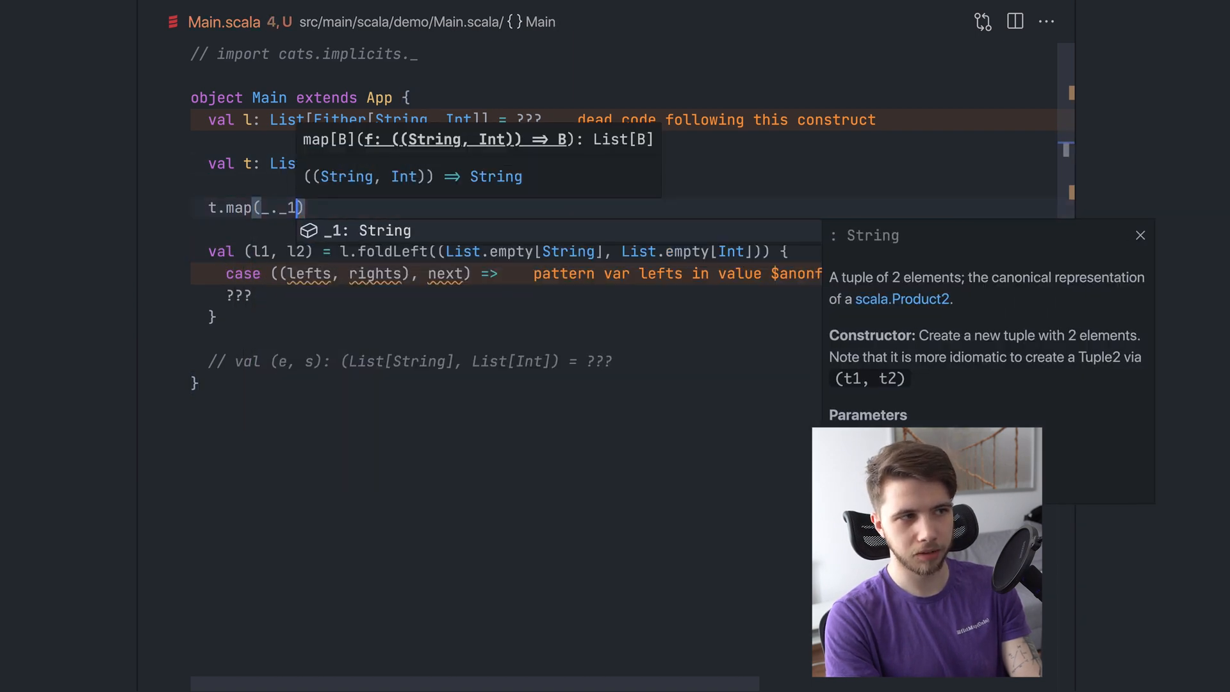
pyautogui.write('t.map(_._2)')
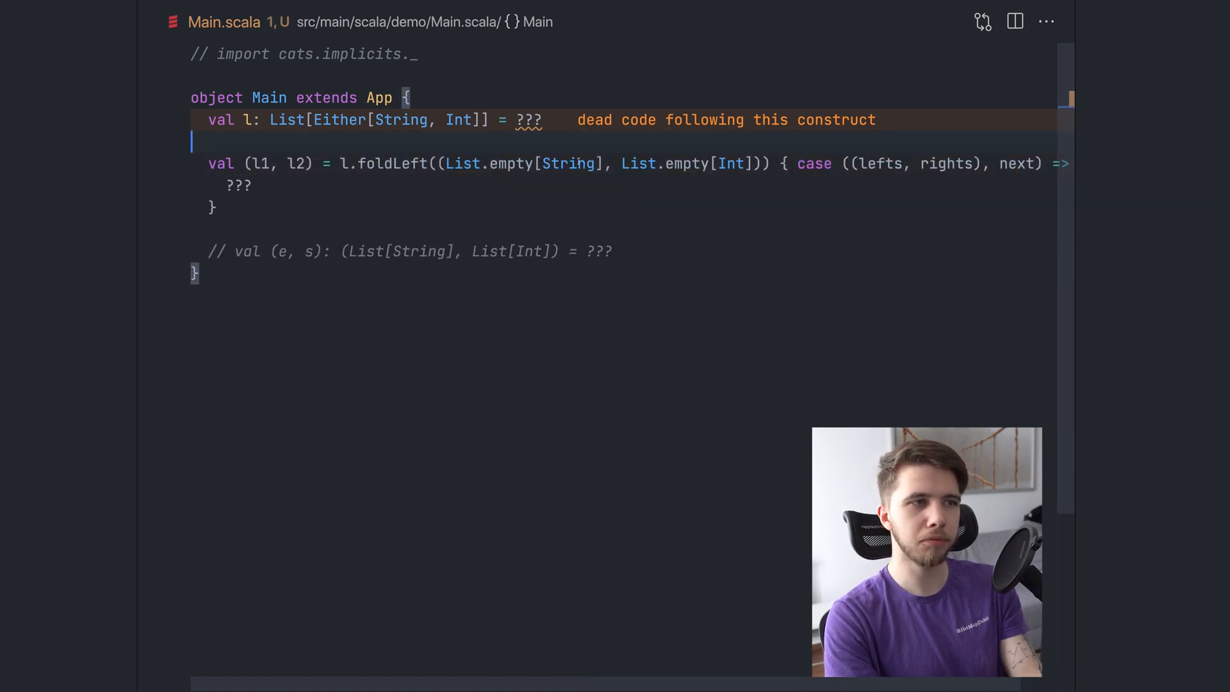
# Replace the foldLeft block with val (l1, l2) = l.separate using cats implicits
pyautogui.doubleClick(392, 163)
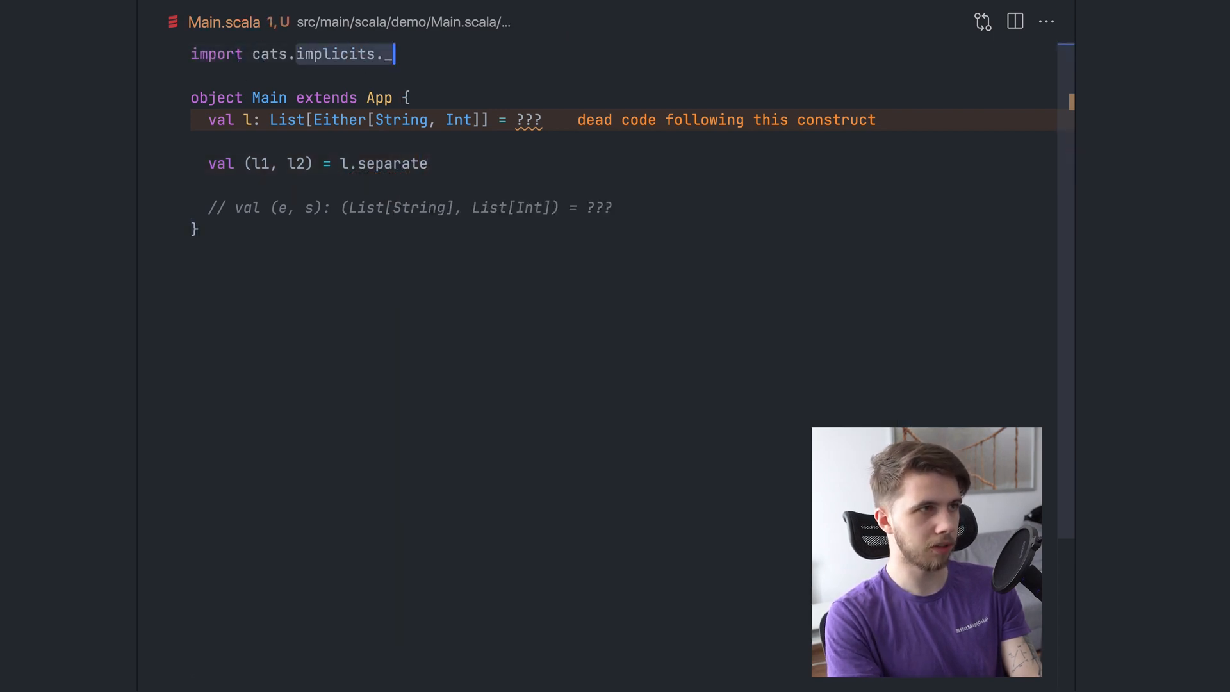
# Try importing cats.syntax.alternative._ instead of cats.implicits._
pyautogui.write('syntax.')
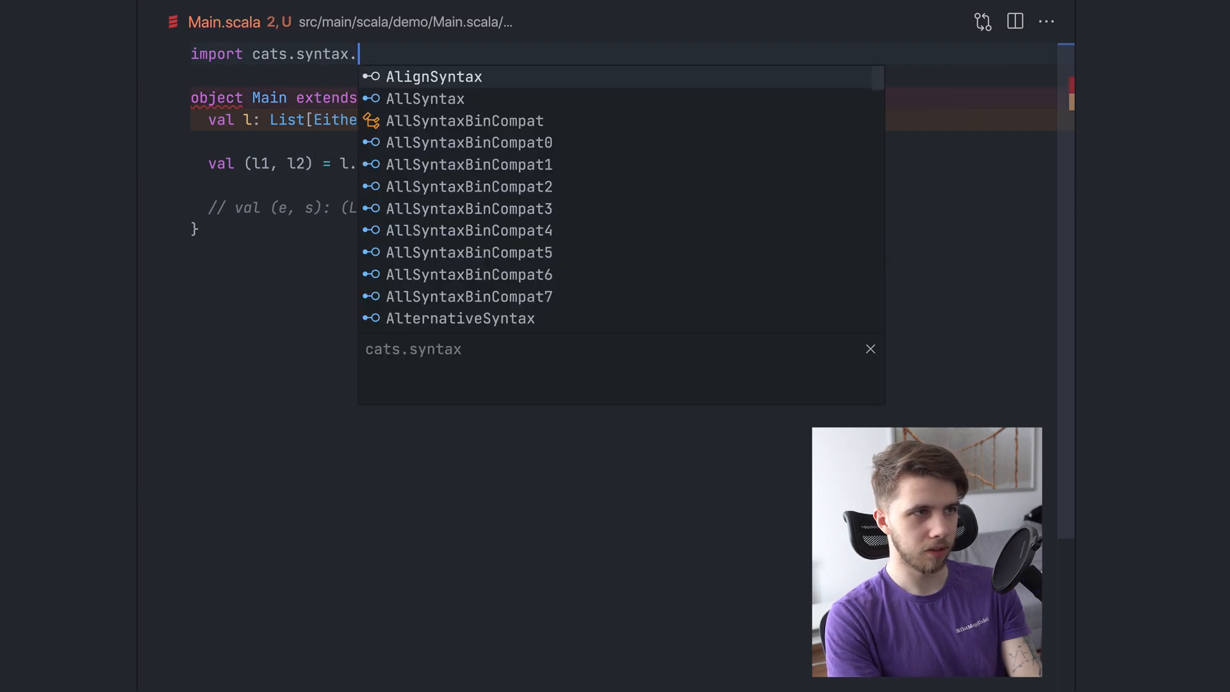
pyautogui.write('alternative._')
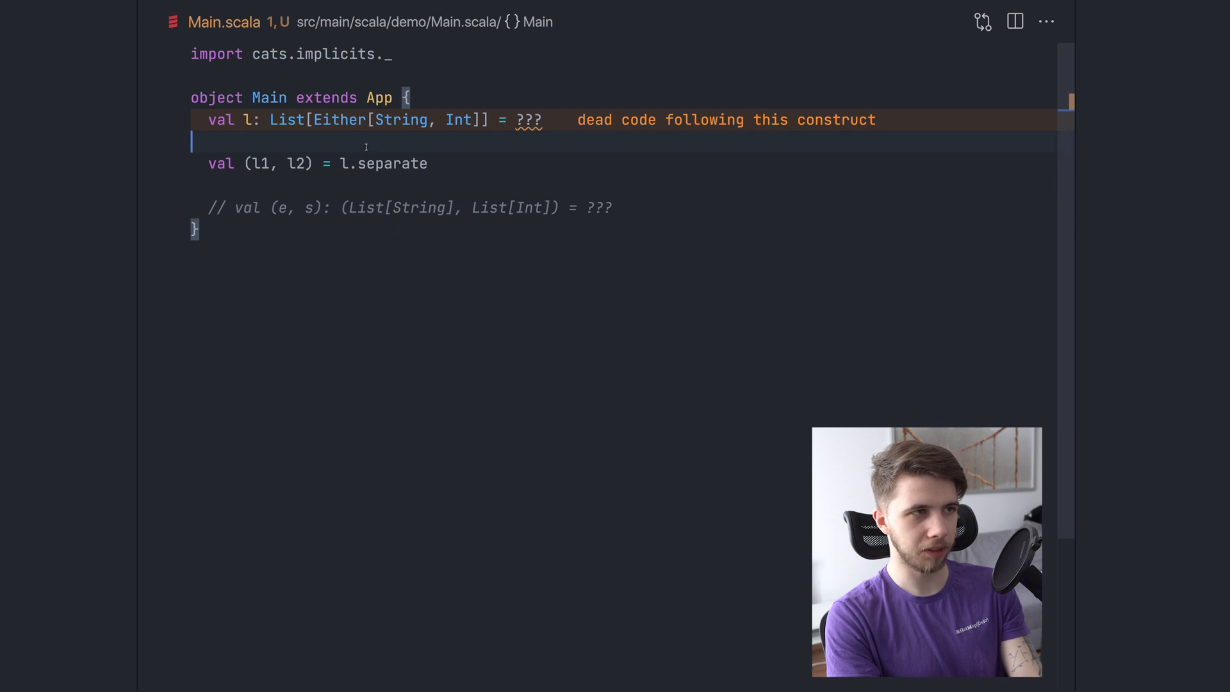
pyautogui.moveTo(381, 162)
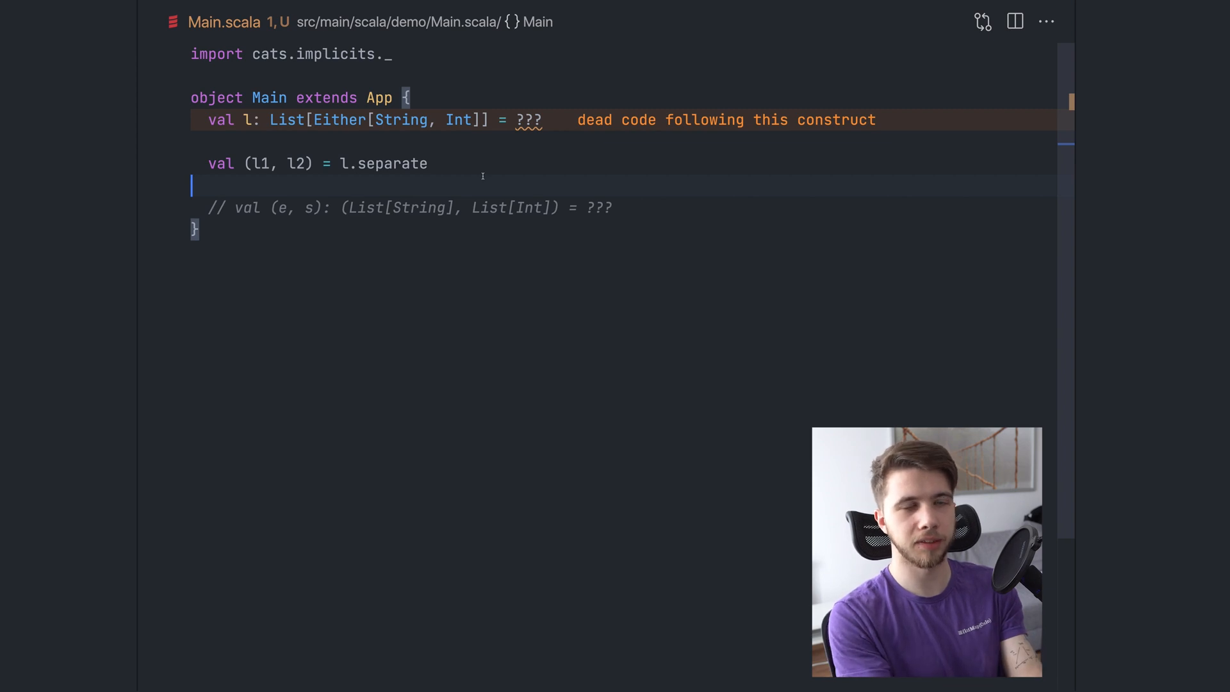
# Navigate from separate to its separateFoldable definition in cats alternative.scala
pyautogui.doubleClick(392, 163)
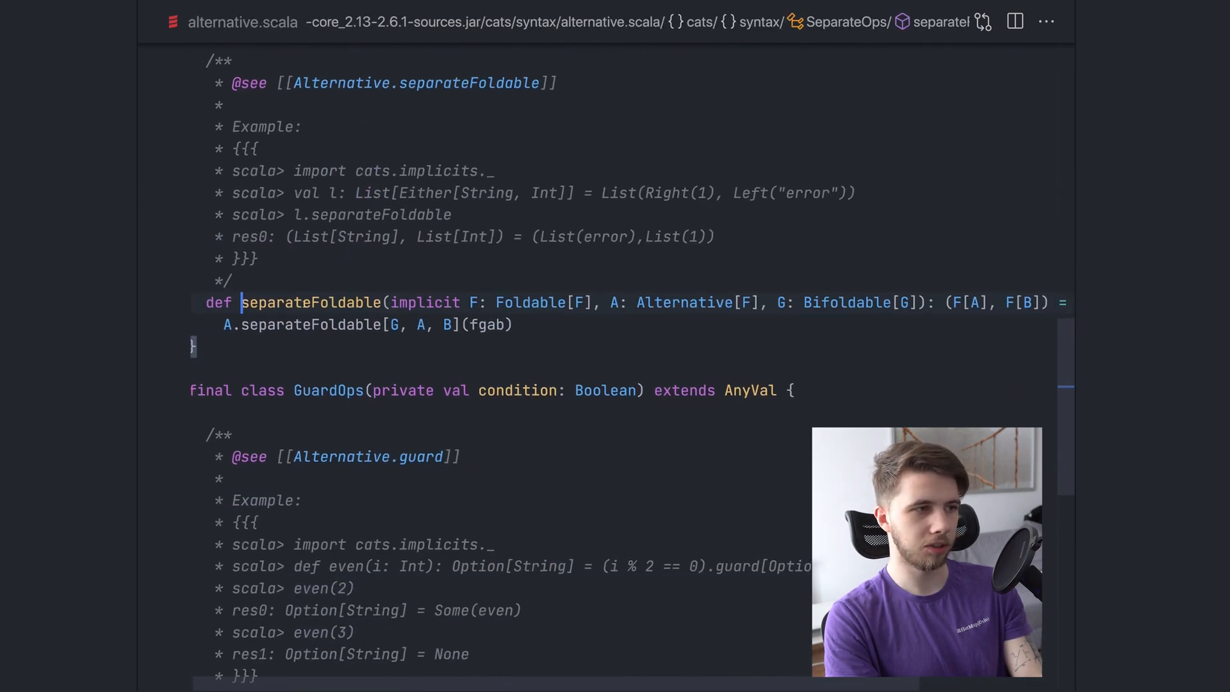
pyautogui.doubleClick(310, 302)
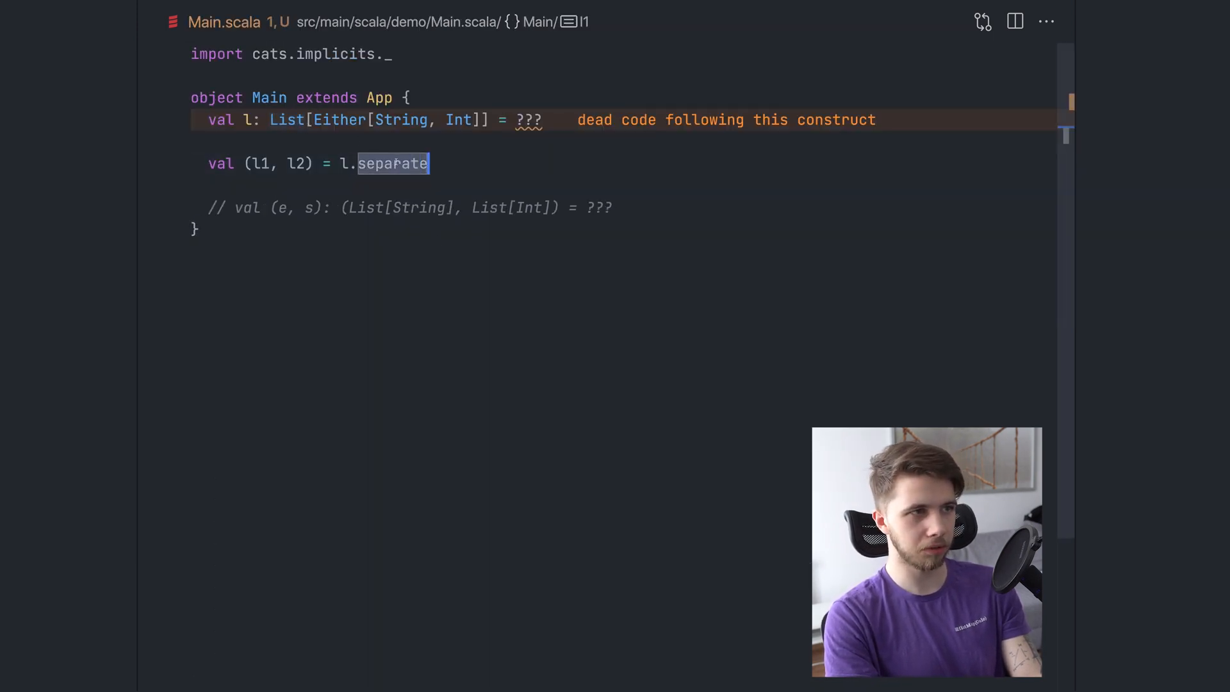
# Use l.separateFoldable and set l = List("error 1".asLeft, 2.asRight, "error 3".asLeft)
pyautogui.write('Foldable')
pyautogui.write('"error 1".asLeft')
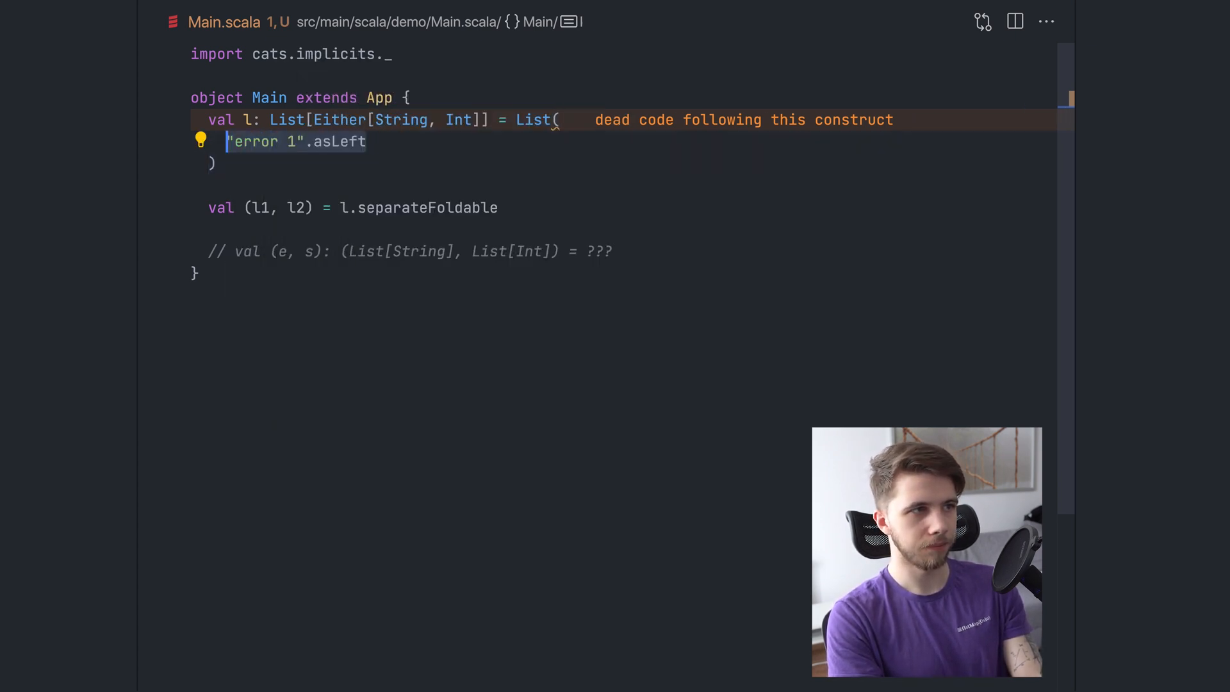
pyautogui.write('2.as')
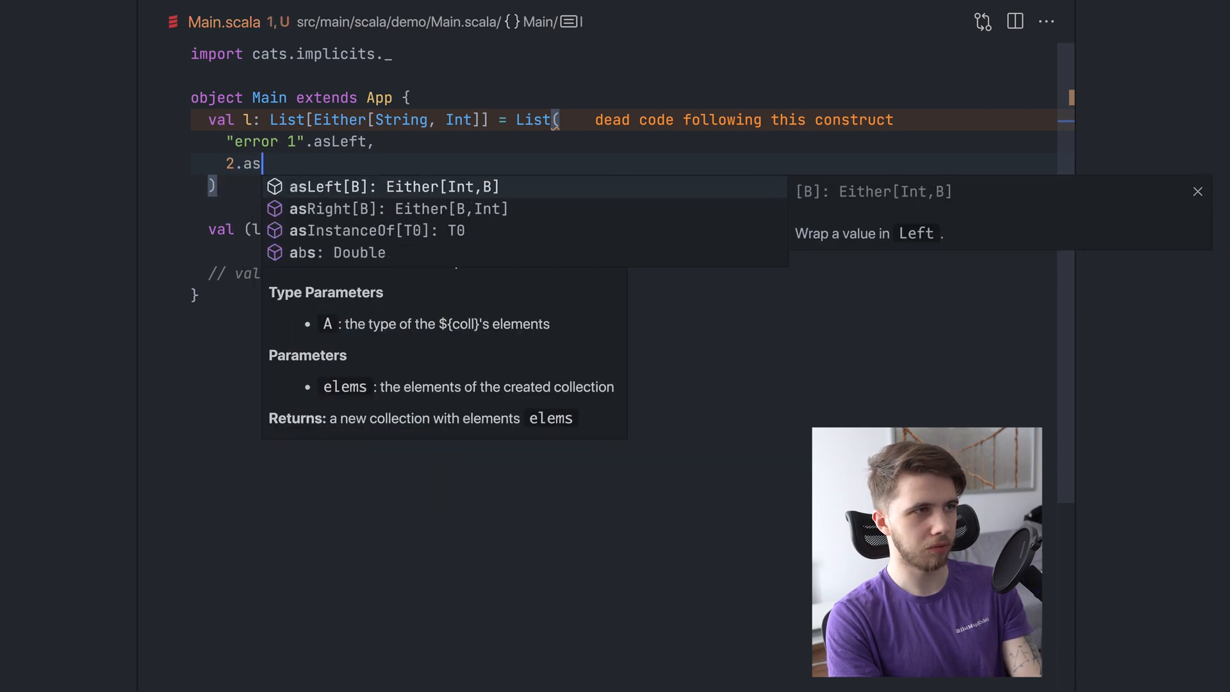
pyautogui.write('Right')
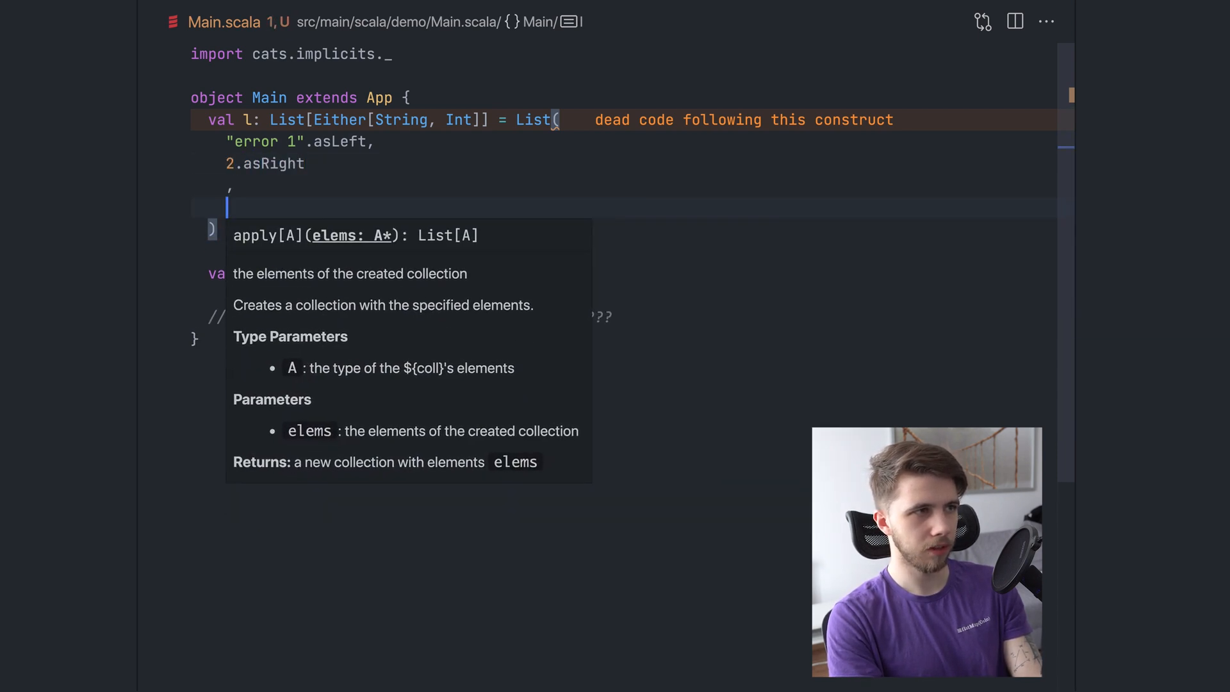
pyautogui.write('"error 3".asLeft,')
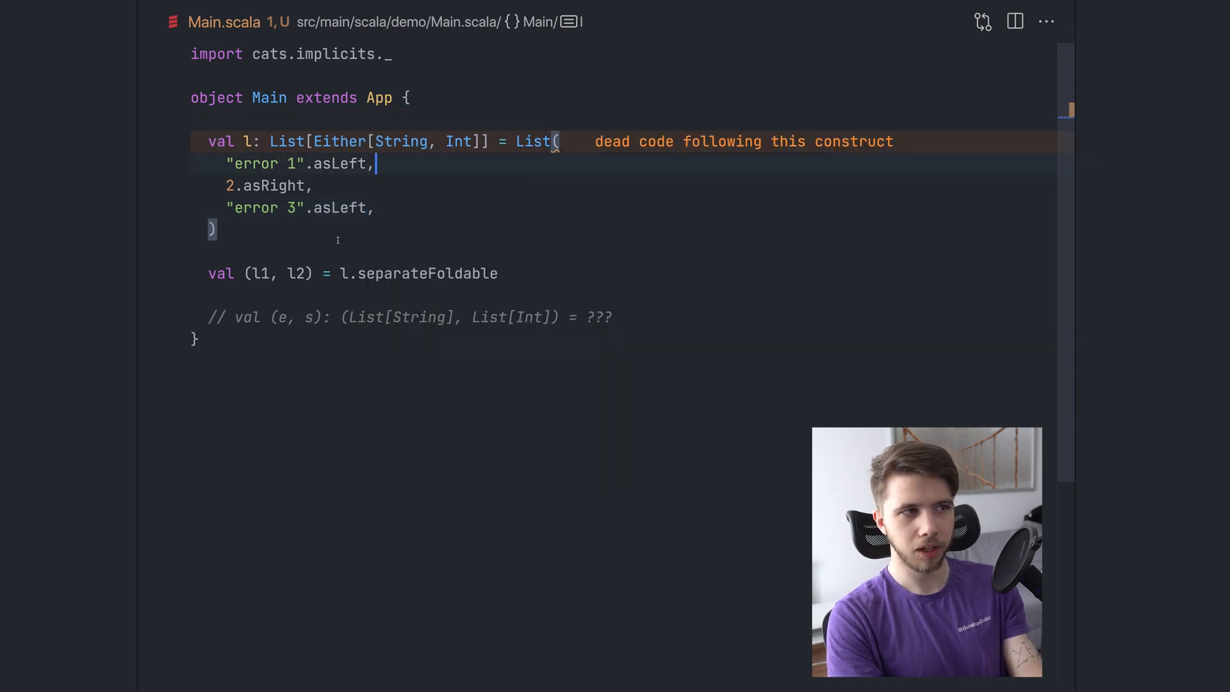
pyautogui.moveTo(260, 274)
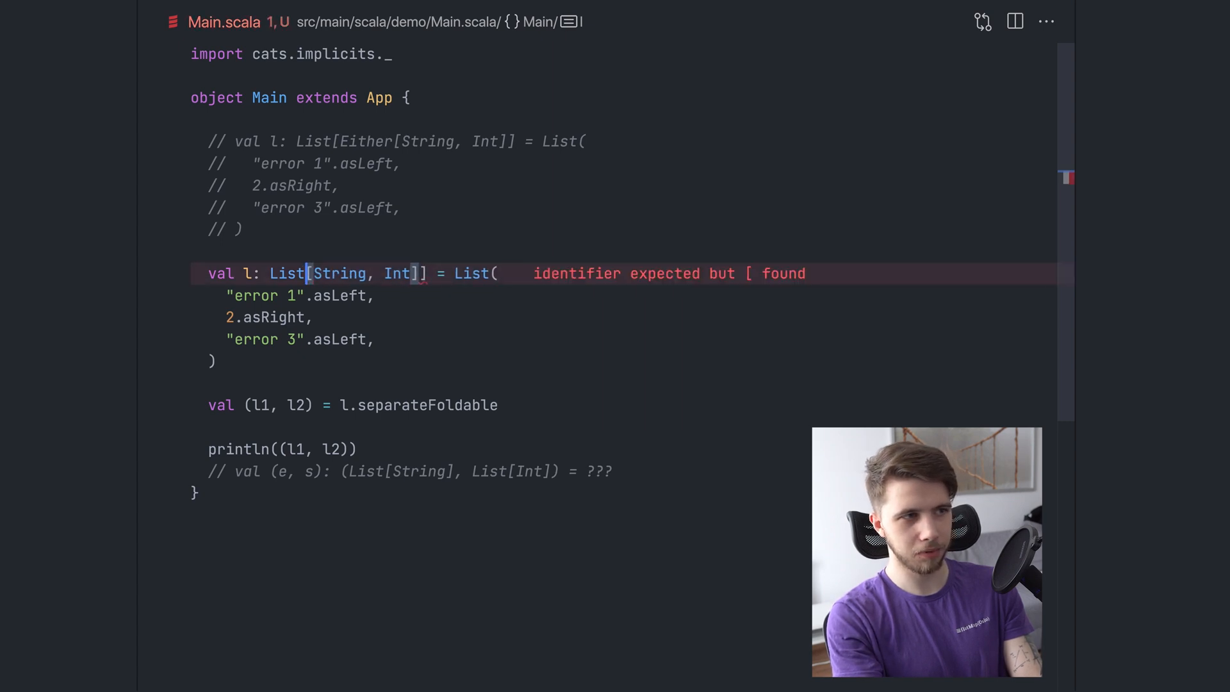
# Redefine l as a List of ("e1",1), ("e2",3), ("e3",5) tuples and print the separated result
pyautogui.write('Tuple2')
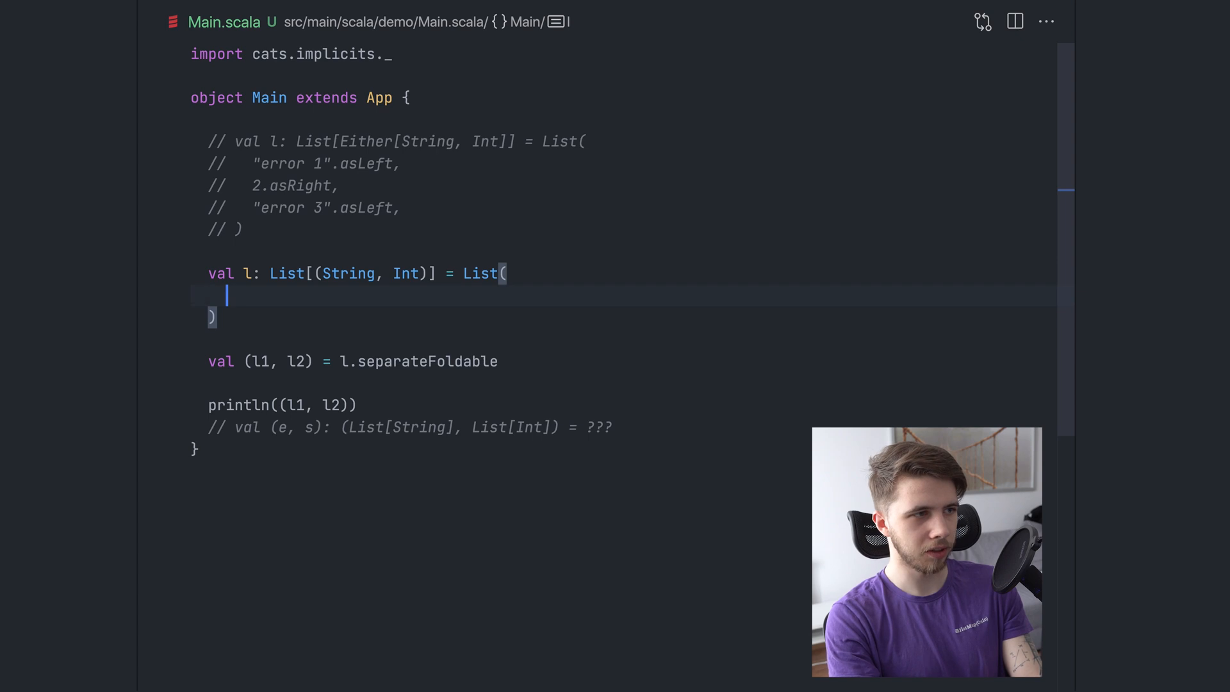
pyautogui.write('("e1"')
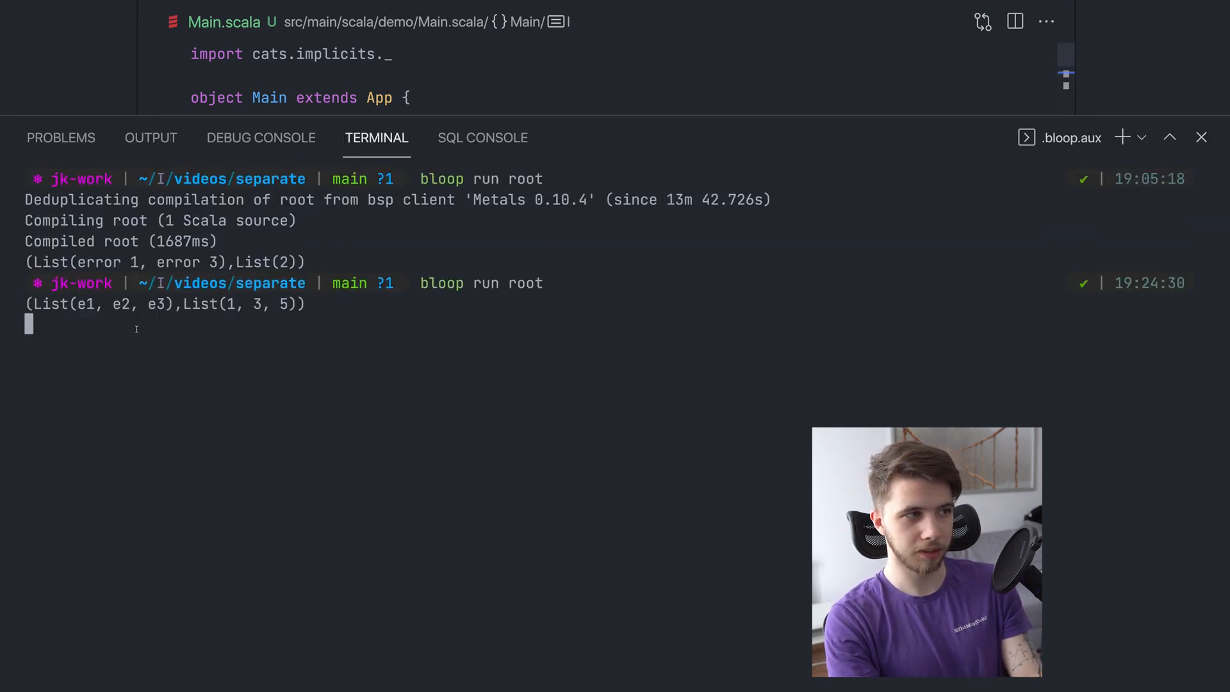
# Return from the run output to the separateFoldable source and its documentation
pyautogui.click(1201, 137)
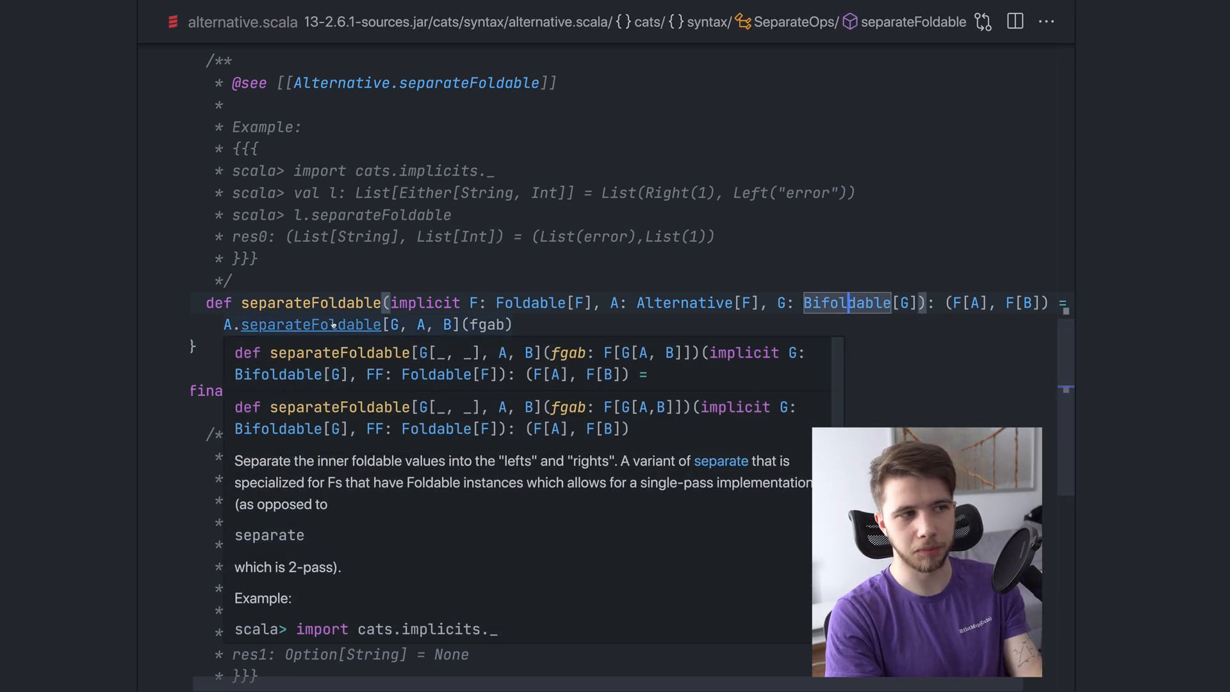
# Jump to the cats Alternative.scala source to read the type class and its unite docs
pyautogui.click(312, 324)
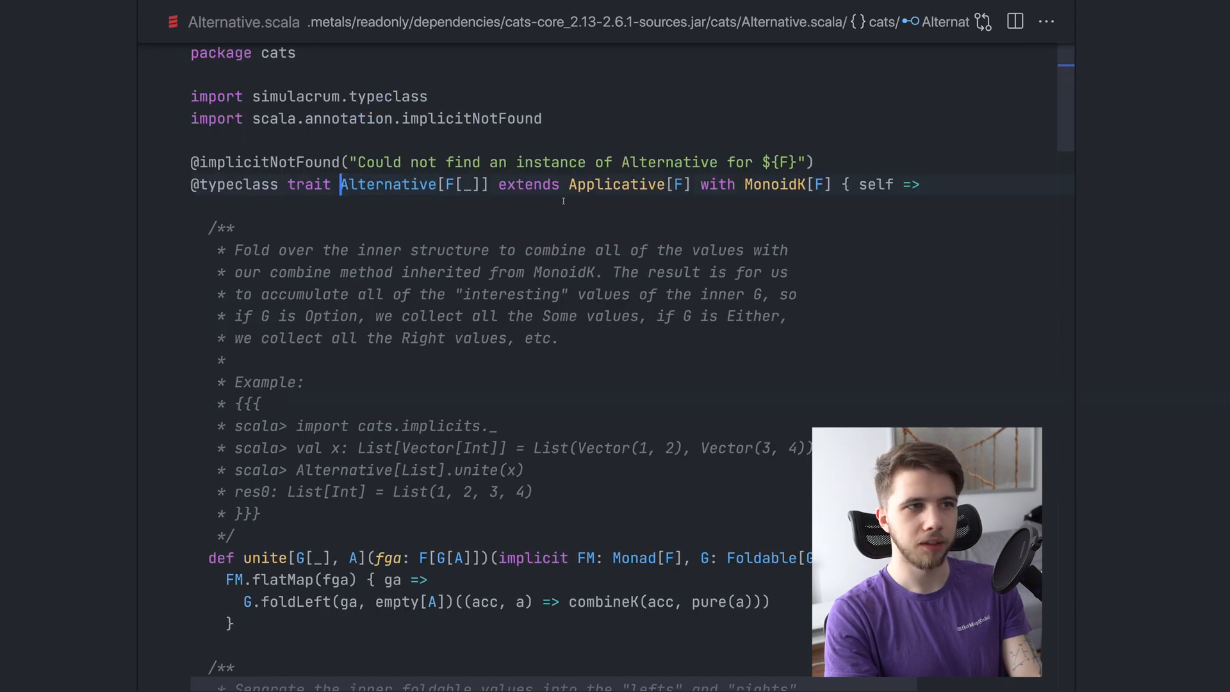
pyautogui.moveTo(775, 184)
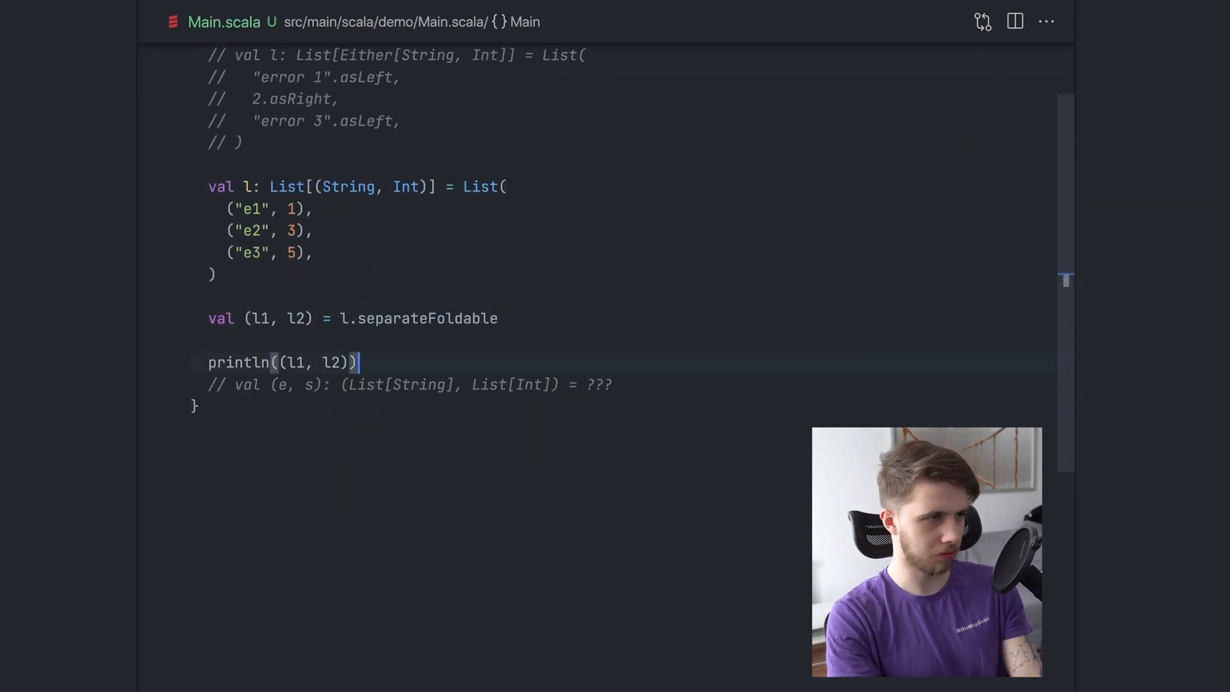
# Declare def demo[F[_]: Alternative]: F[Int] below the println
pyautogui.press('enter')
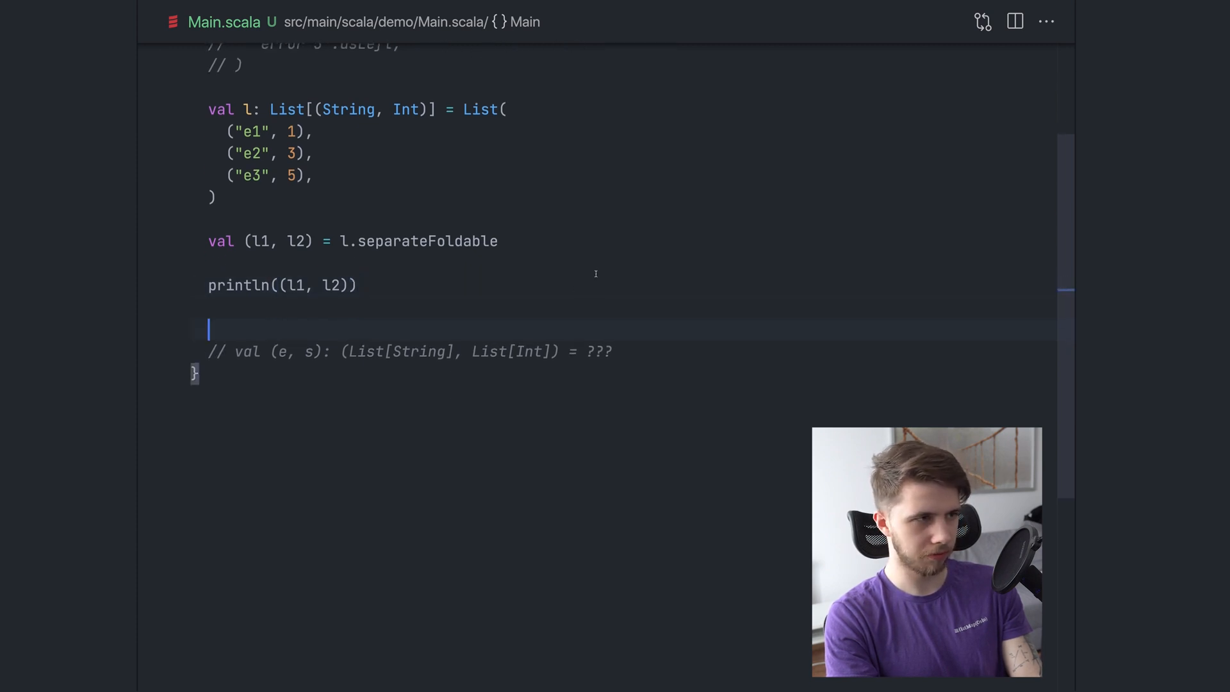
pyautogui.write('def')
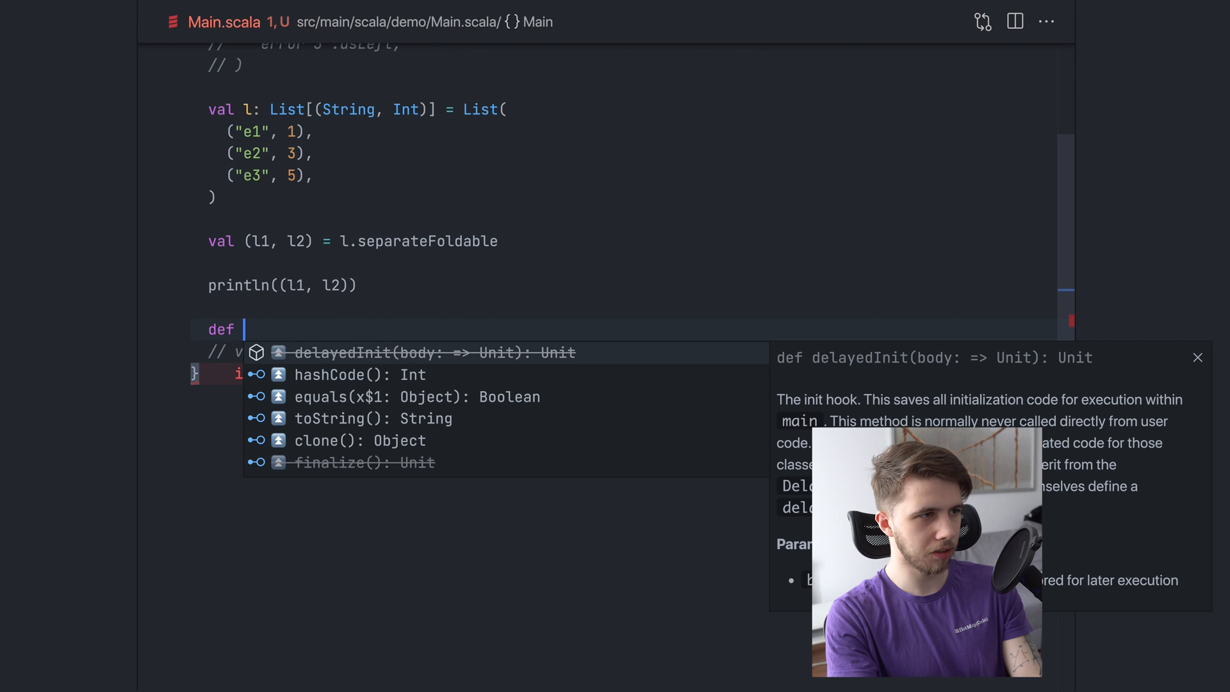
pyautogui.write('demo[F[_]]')
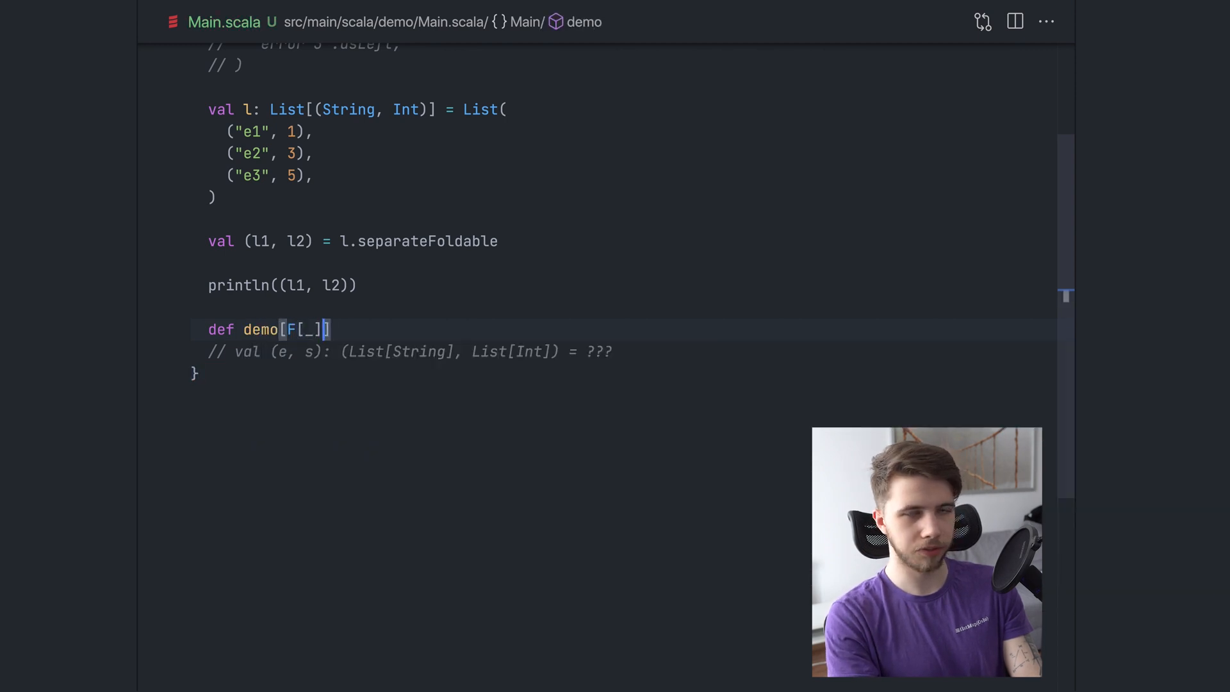
pyautogui.write(': Alternative')
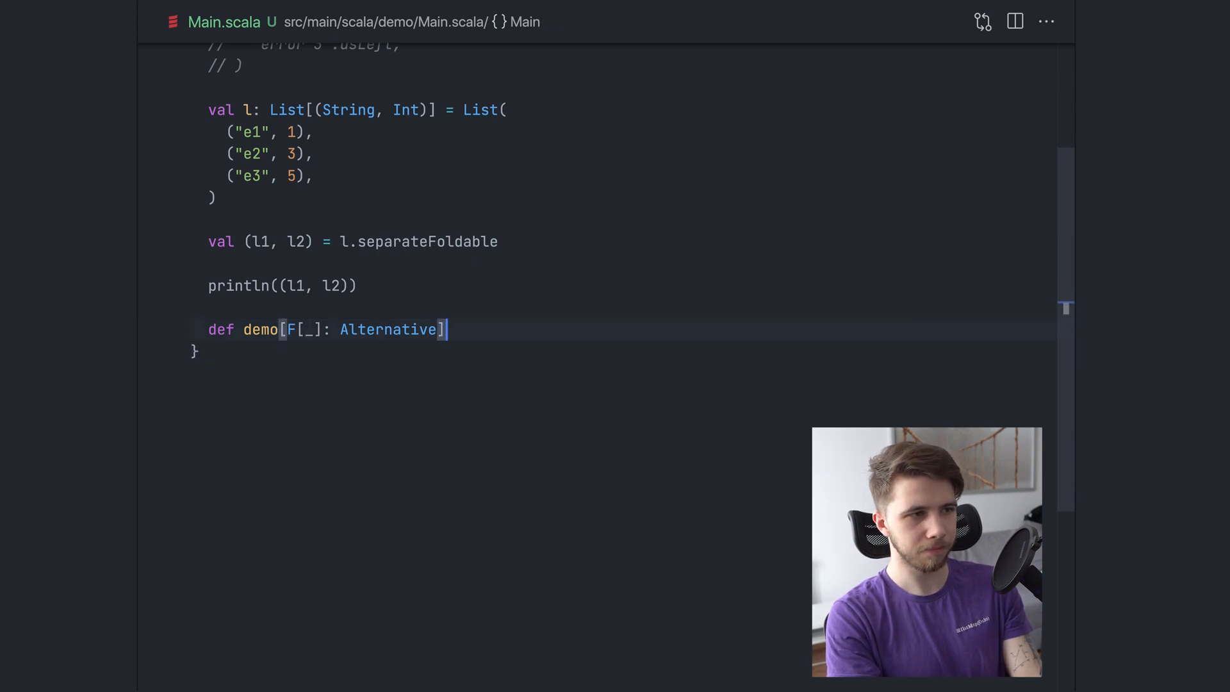
pyautogui.write(': F[Int] =')
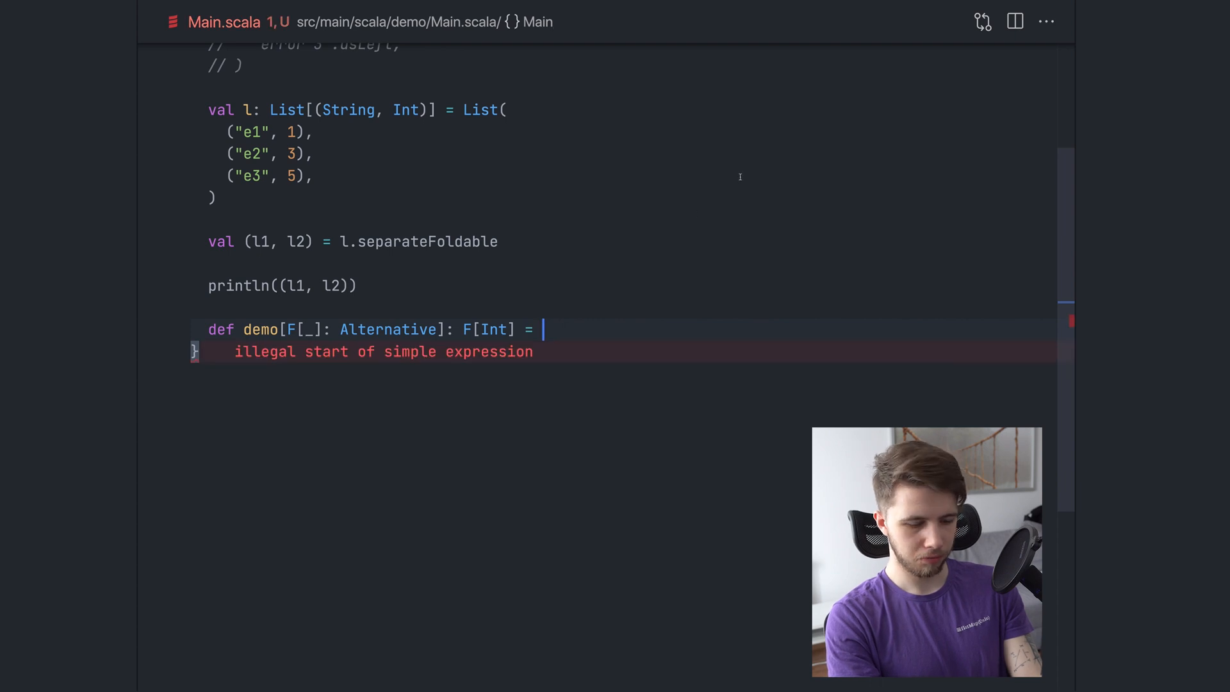
# Define demo as Alternative[F].pure(42) <+> Alternative[F].pure(...) and comment out the pair printout
pyautogui.write('Alternative[F].')
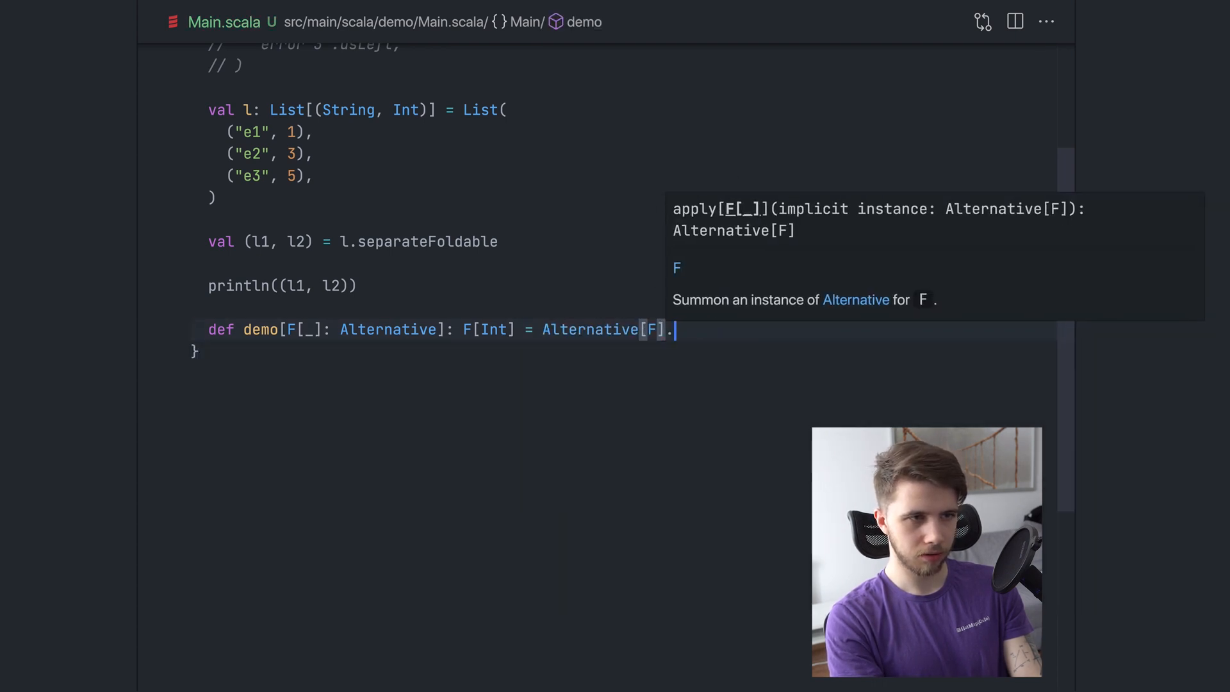
pyautogui.write('pure(42)')
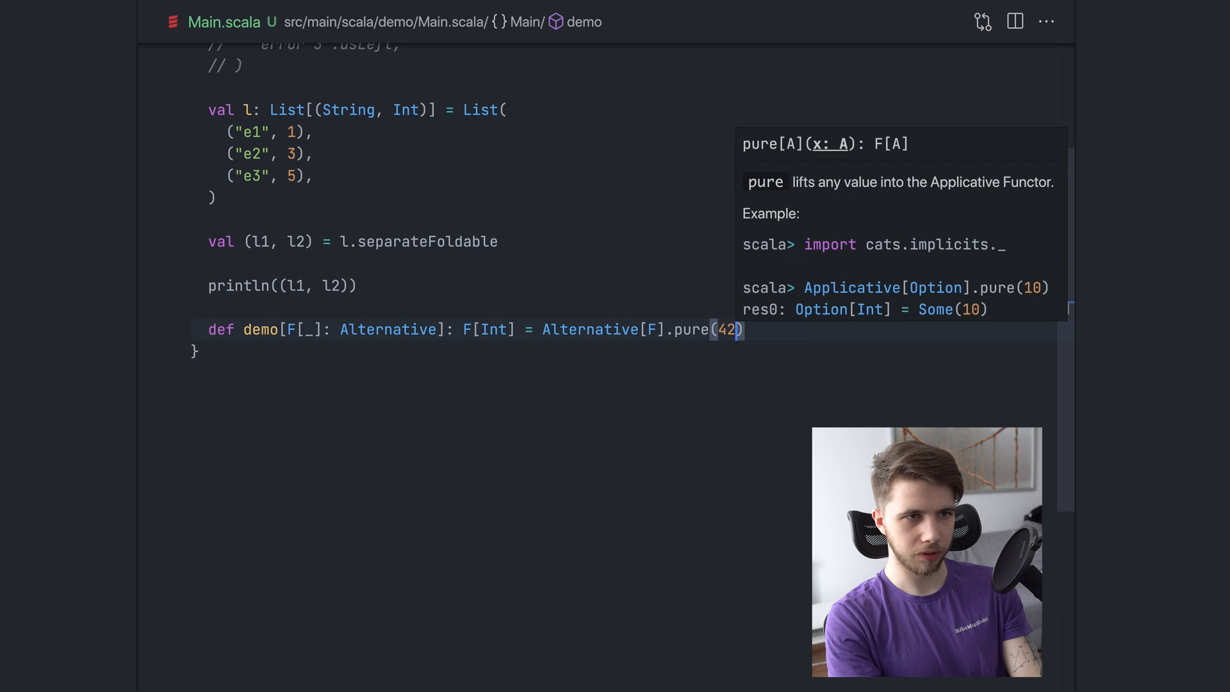
pyautogui.write('<+>')
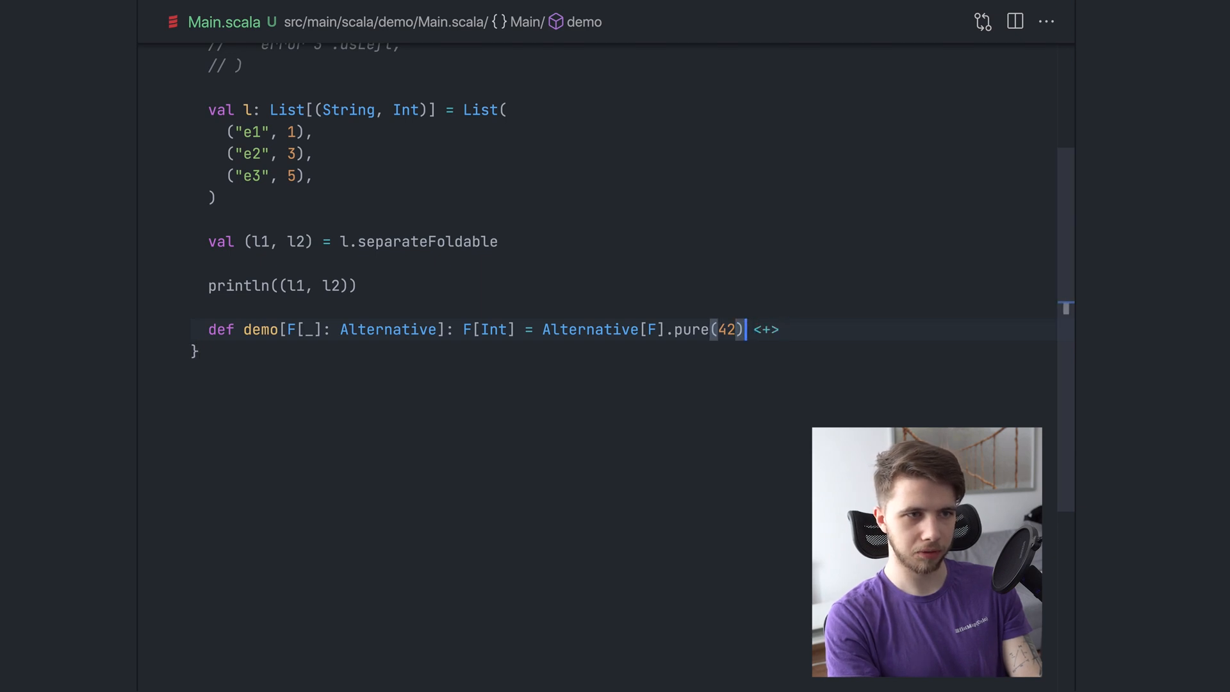
pyautogui.write('Alternative[F].pure(42) <+> Alternative[F].pure(10')
pyautogui.write('println(demo[List])')
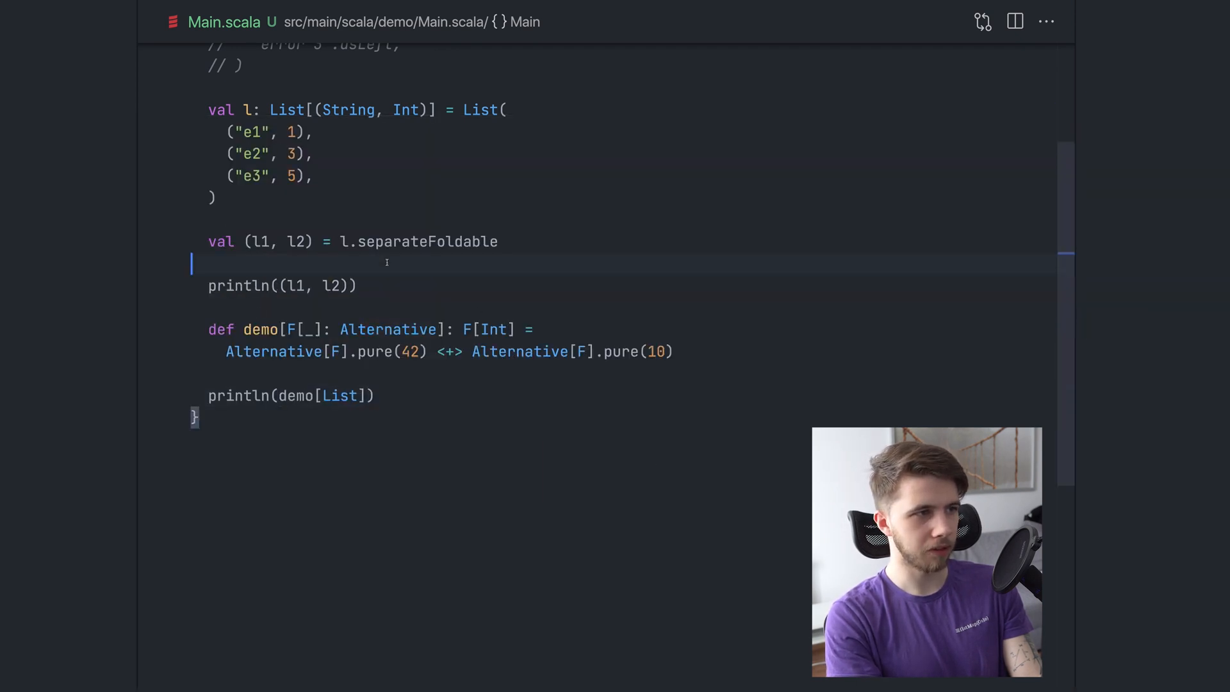
pyautogui.press('cmd+/')
pyautogui.write('Option')
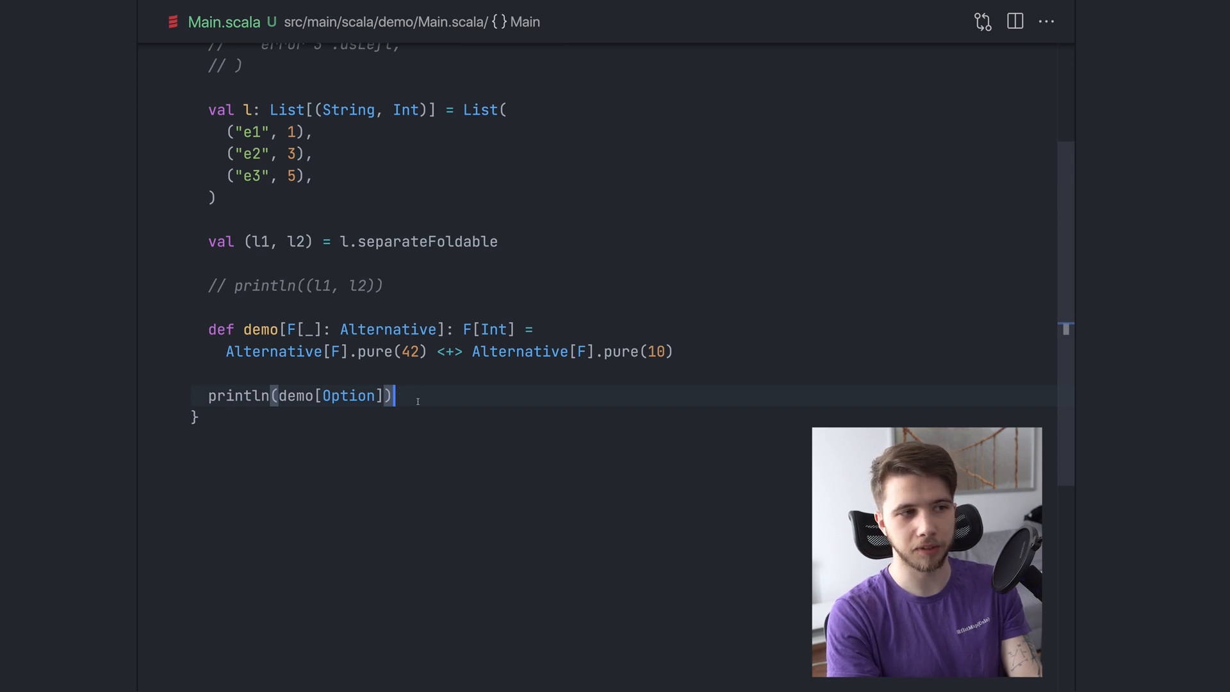
pyautogui.moveTo(387, 373)
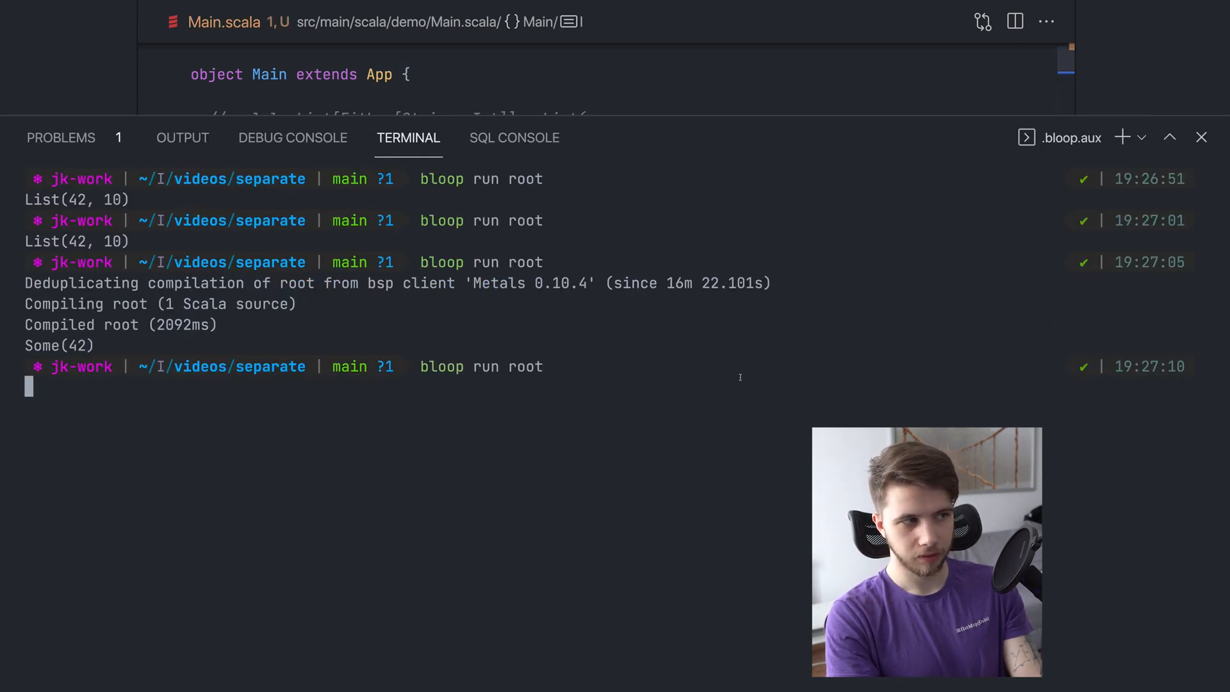
# Navigate from Alternative into the MonoidK source and read how it extends SemigroupK
pyautogui.click(1200, 137)
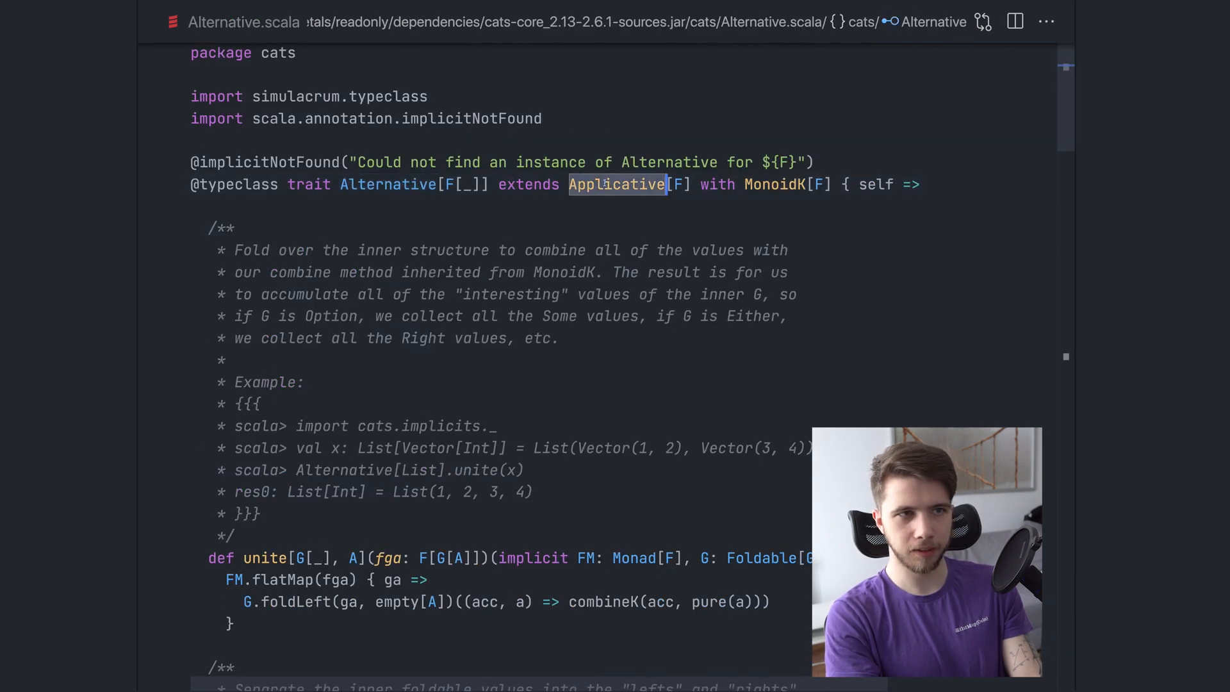
pyautogui.click(774, 184)
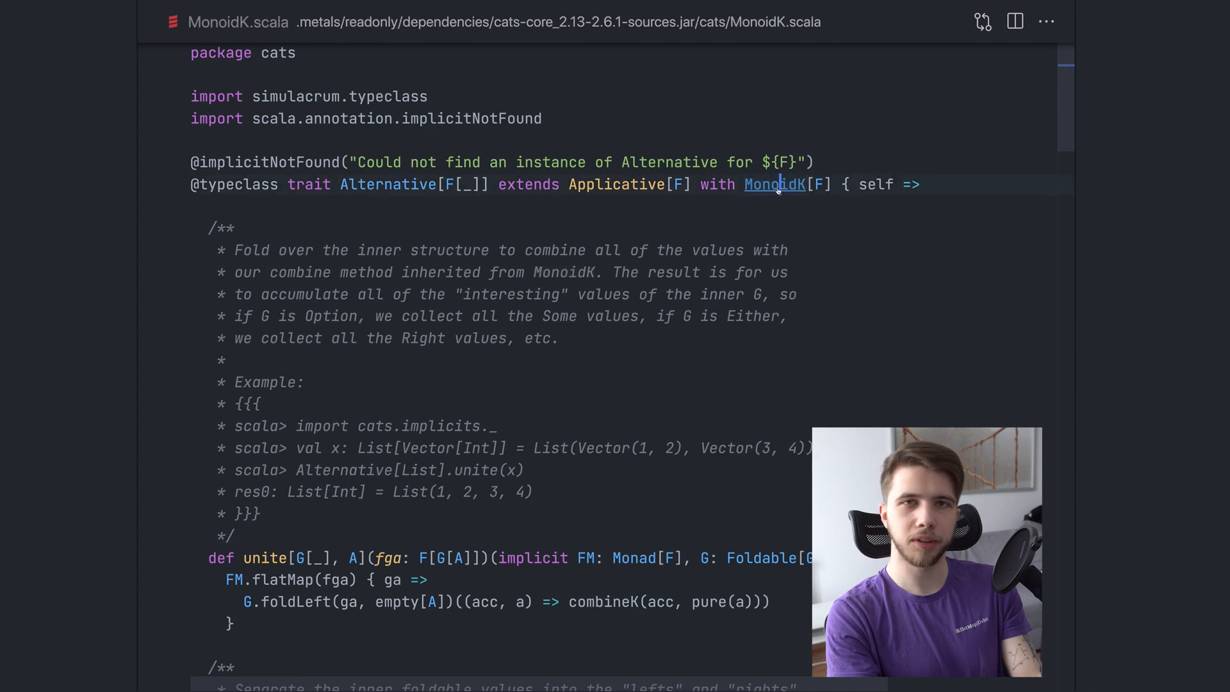
pyautogui.click(774, 183)
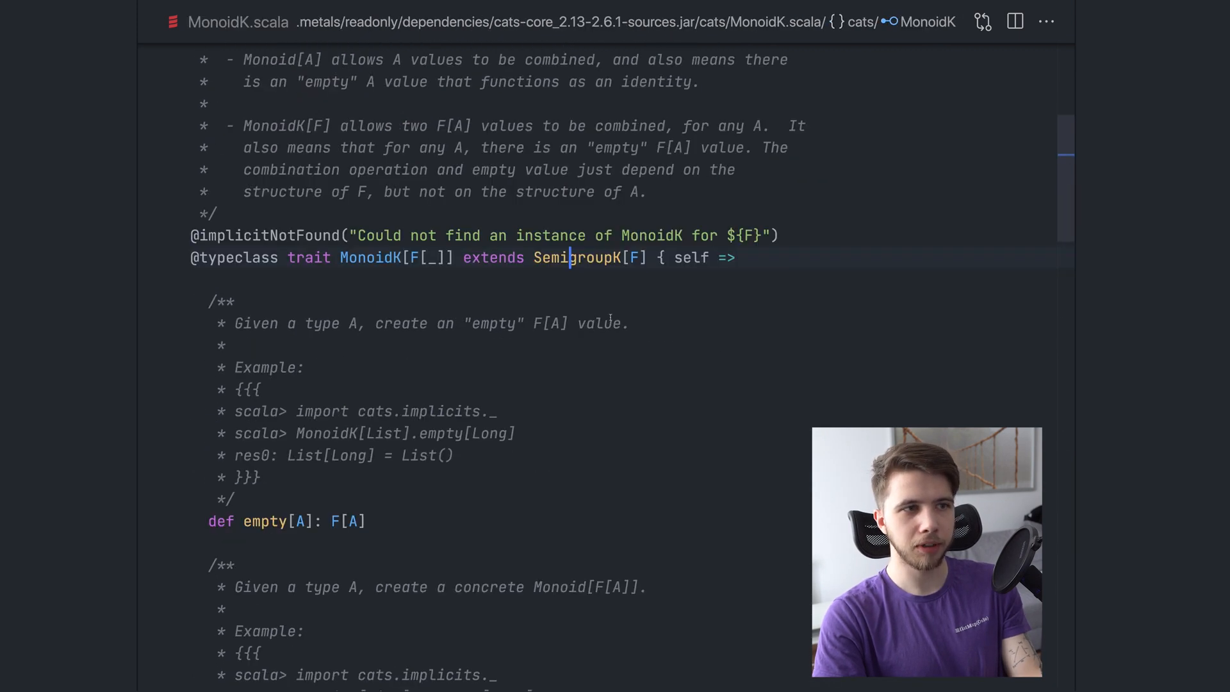
pyautogui.scroll(-3)
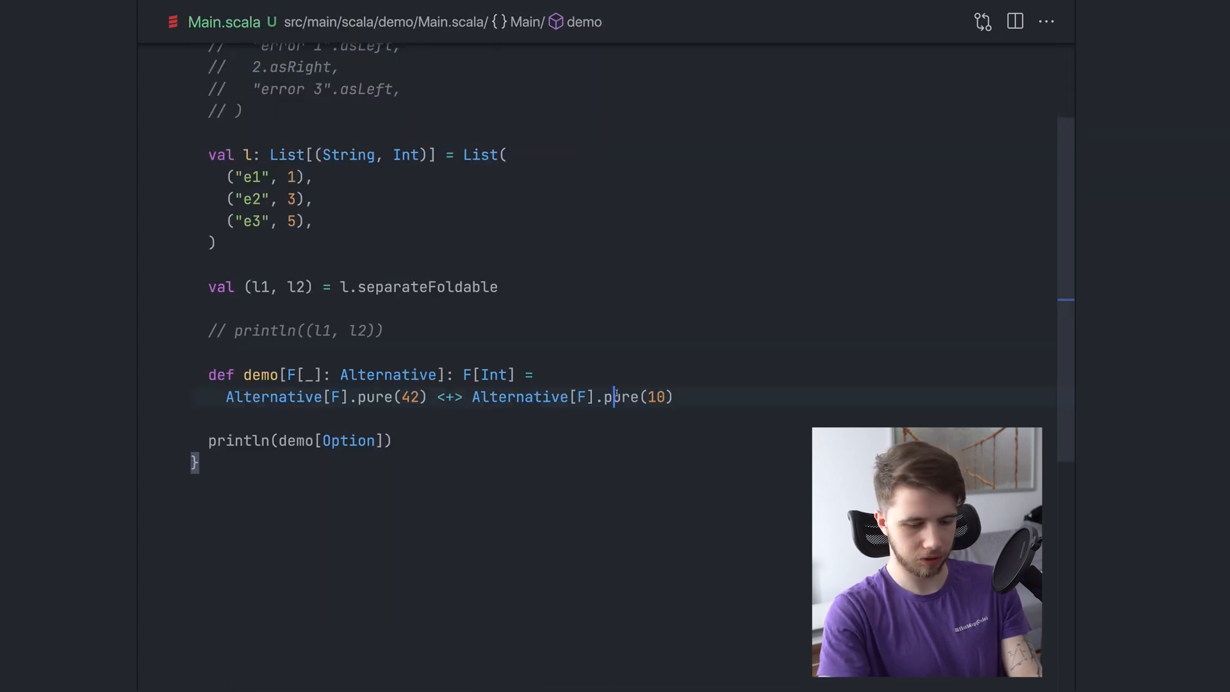
# Append <+> Alternative[F].empty to demo and start replacing its bound with Applicative
pyautogui.write('<+> Alterna')
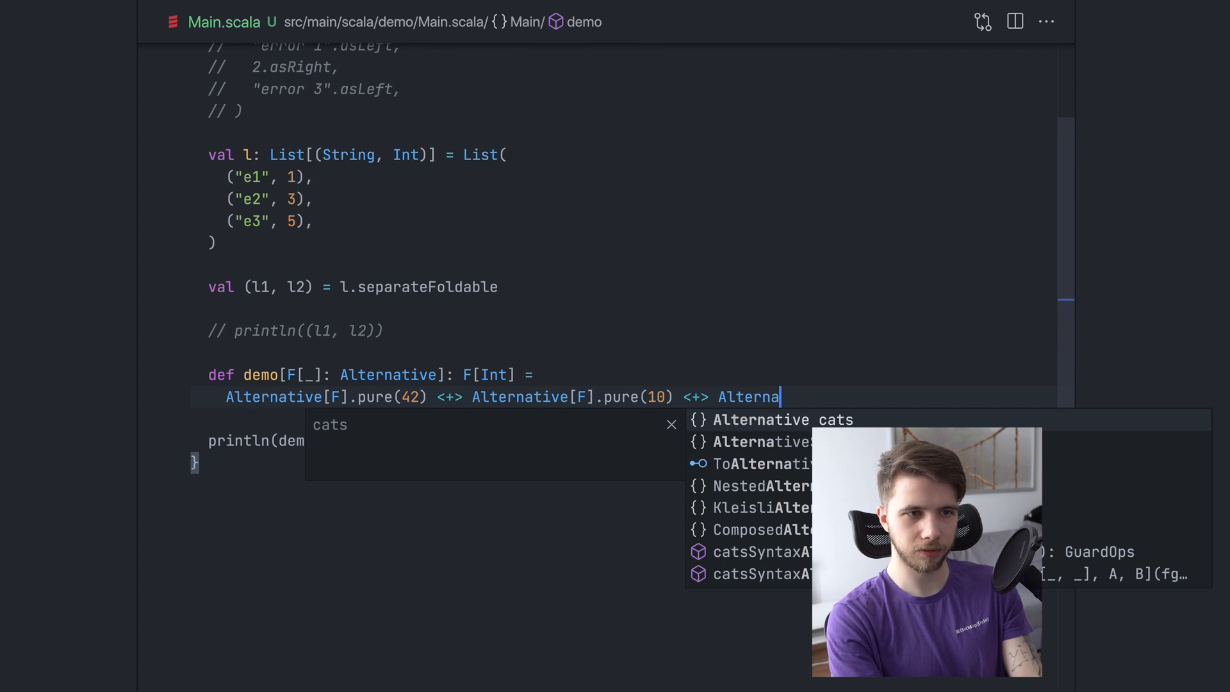
pyautogui.write('tive[F].empty')
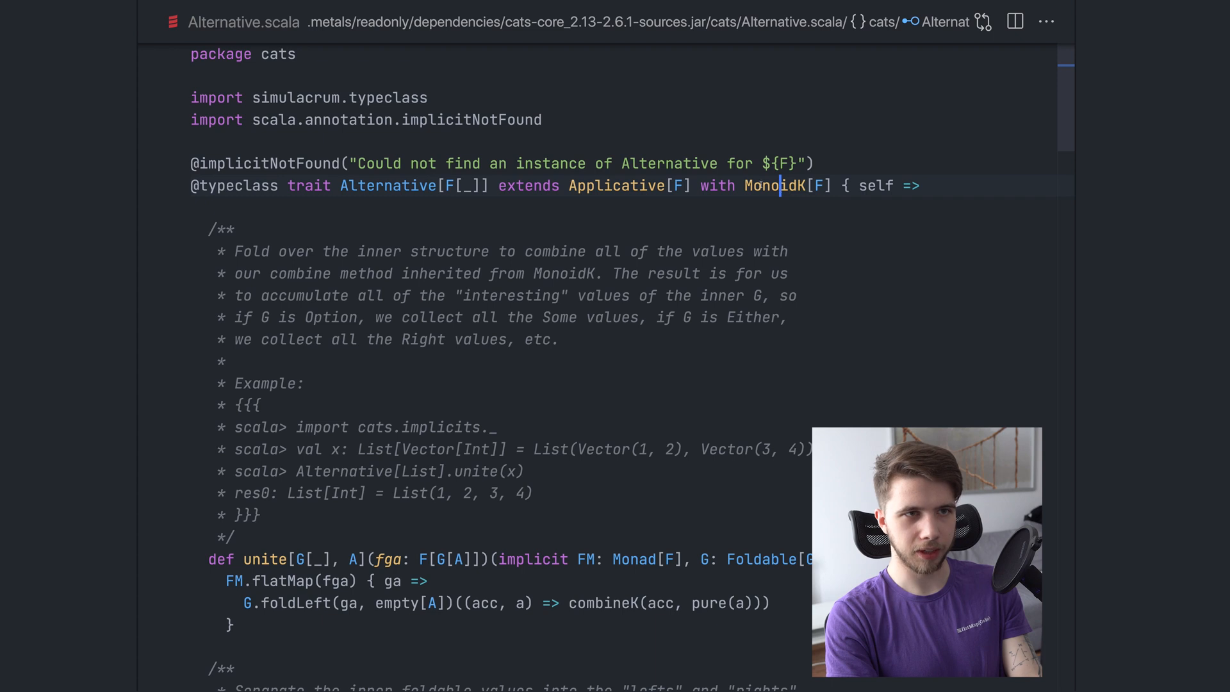
pyautogui.doubleClick(773, 186)
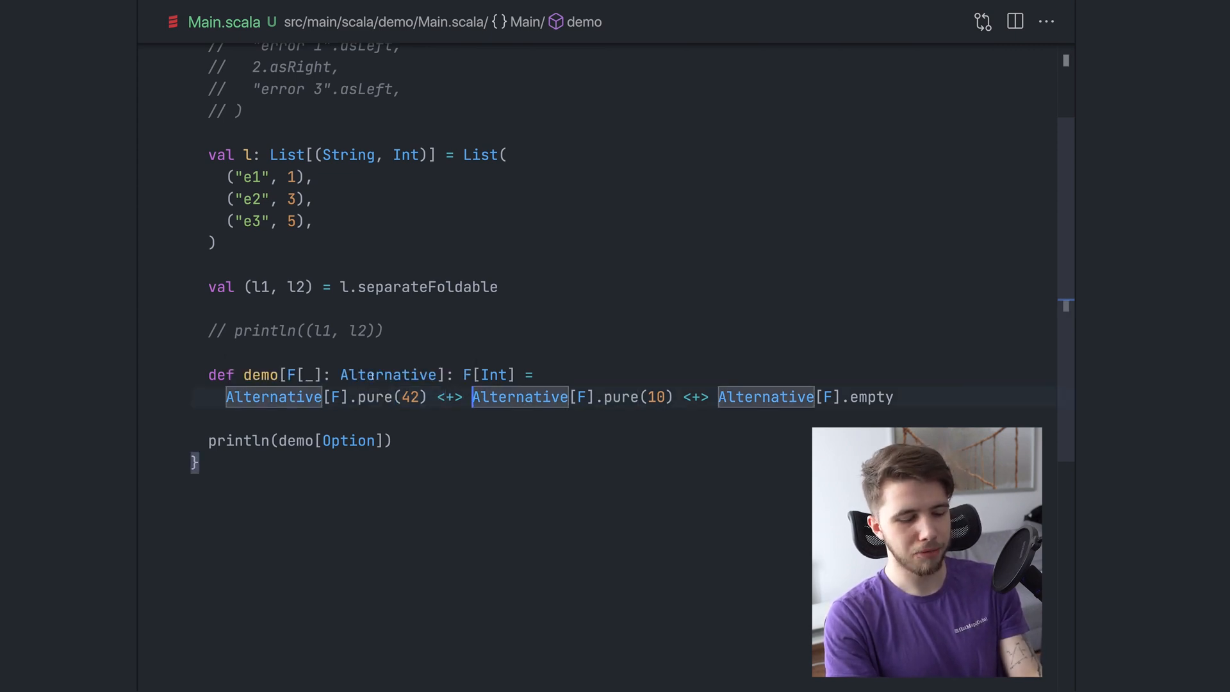
pyautogui.write('Applic')
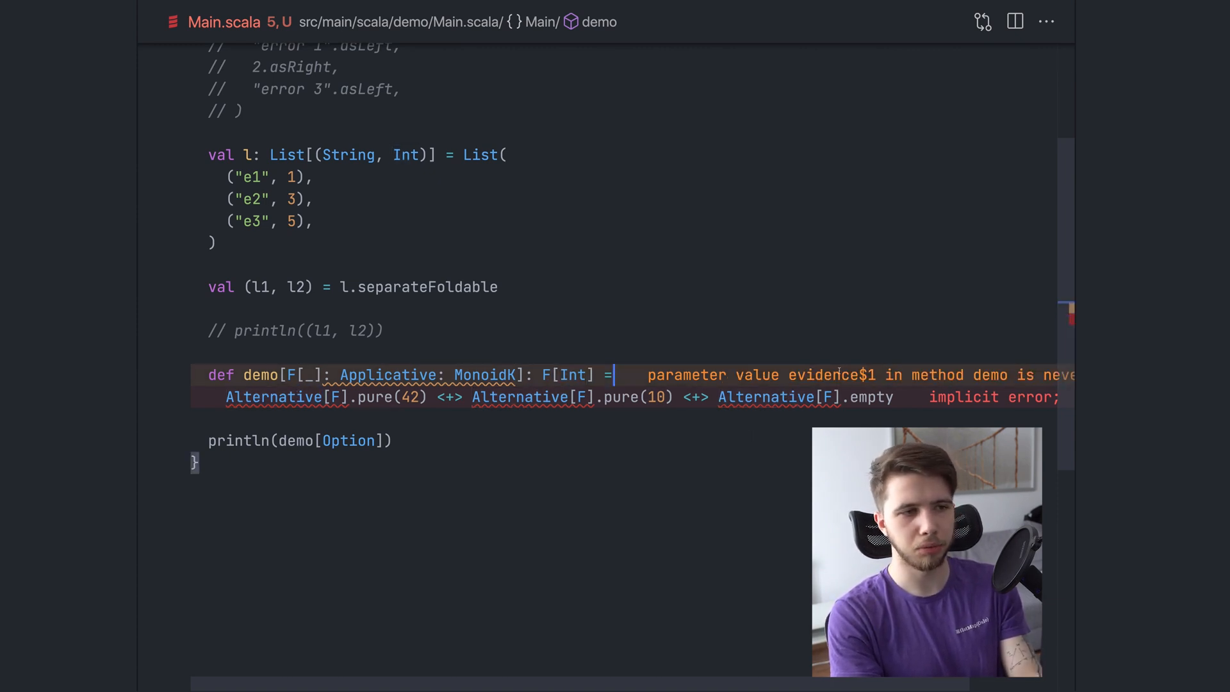
pyautogui.moveTo(487, 374)
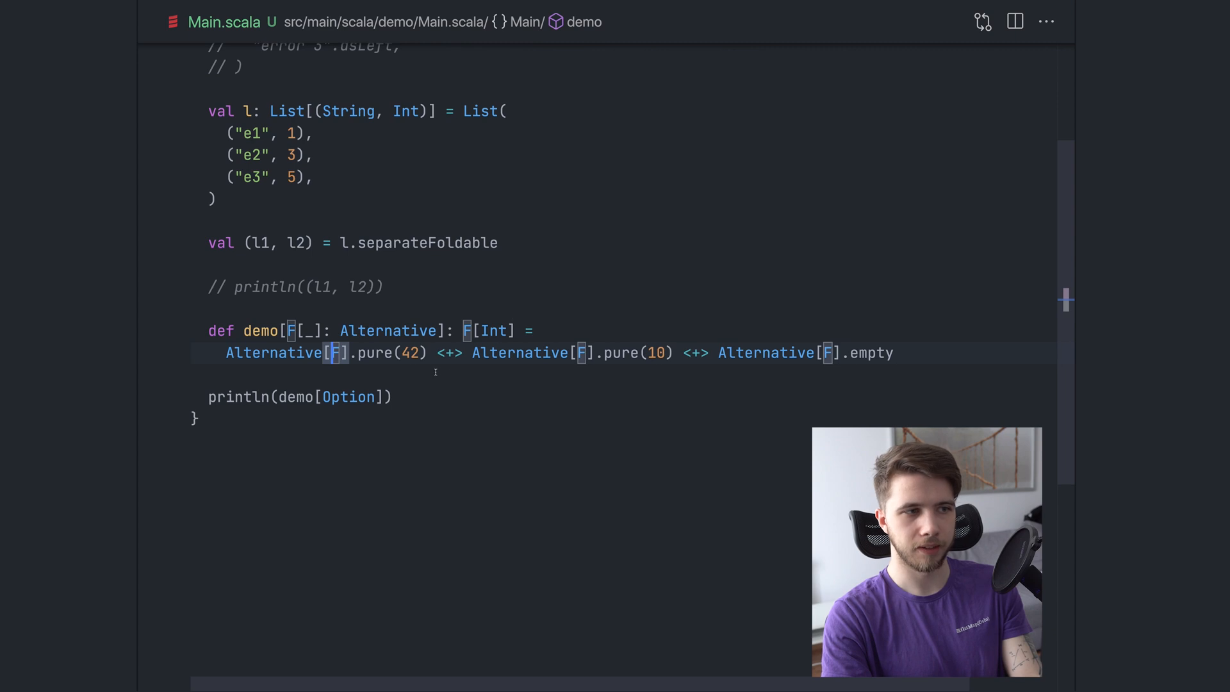
pyautogui.click(431, 353)
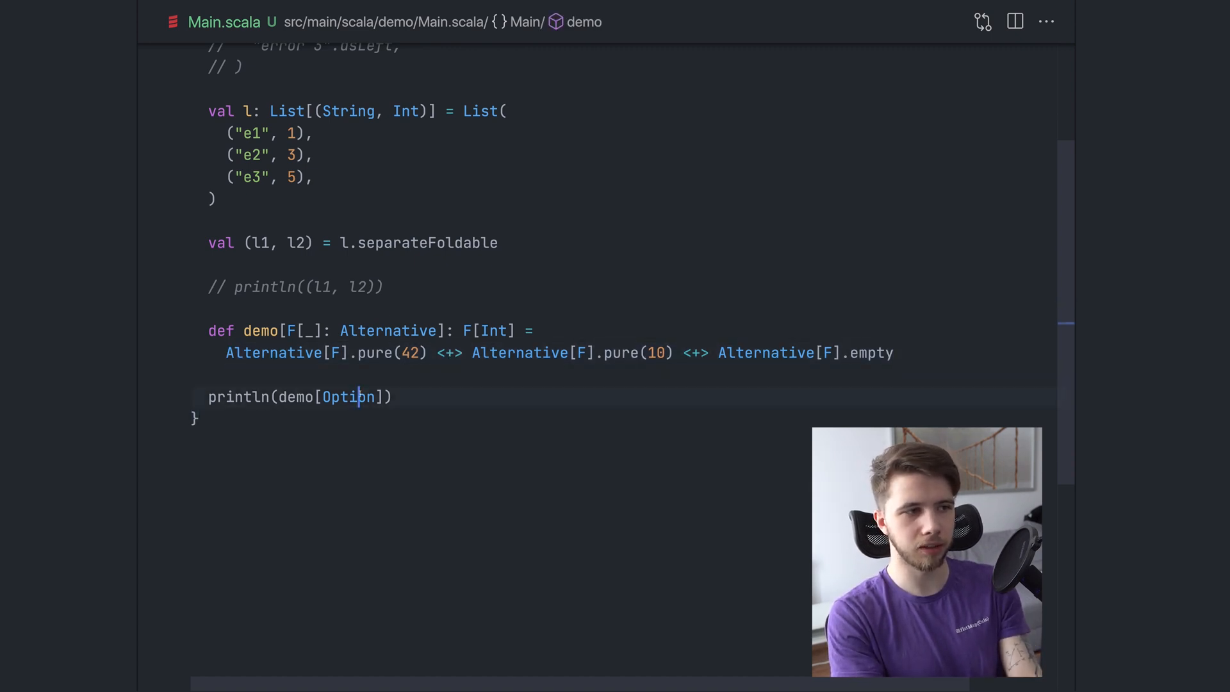
pyautogui.write('Vec')
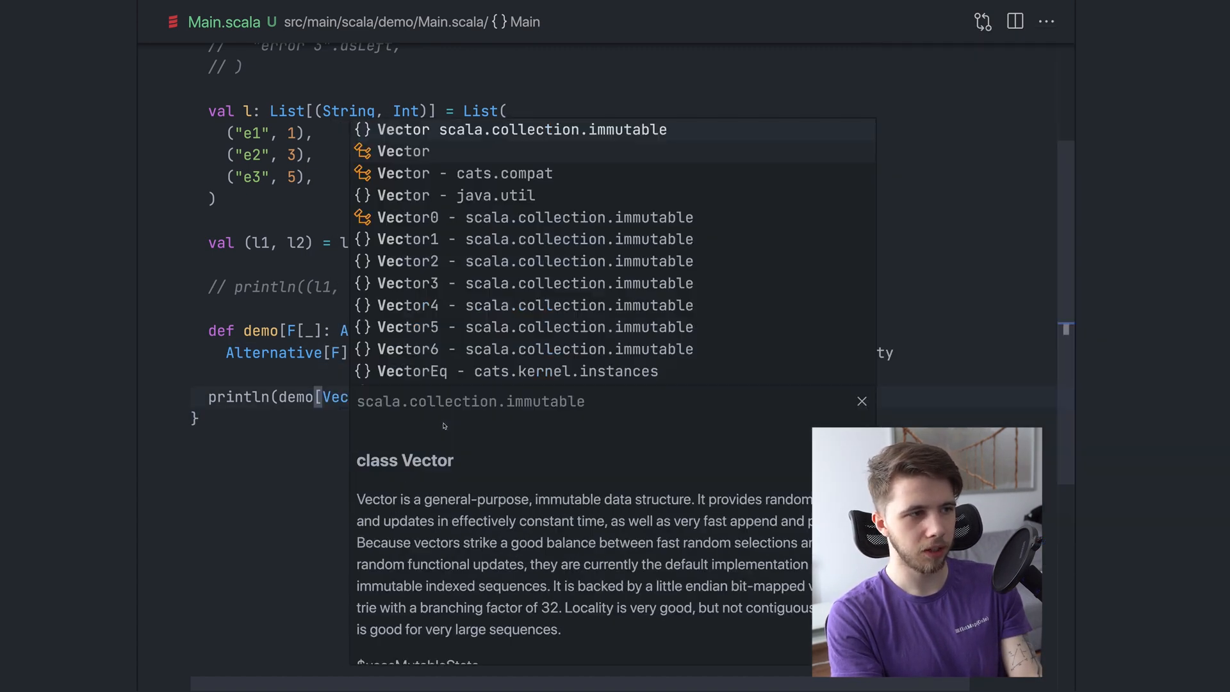
pyautogui.click(404, 128)
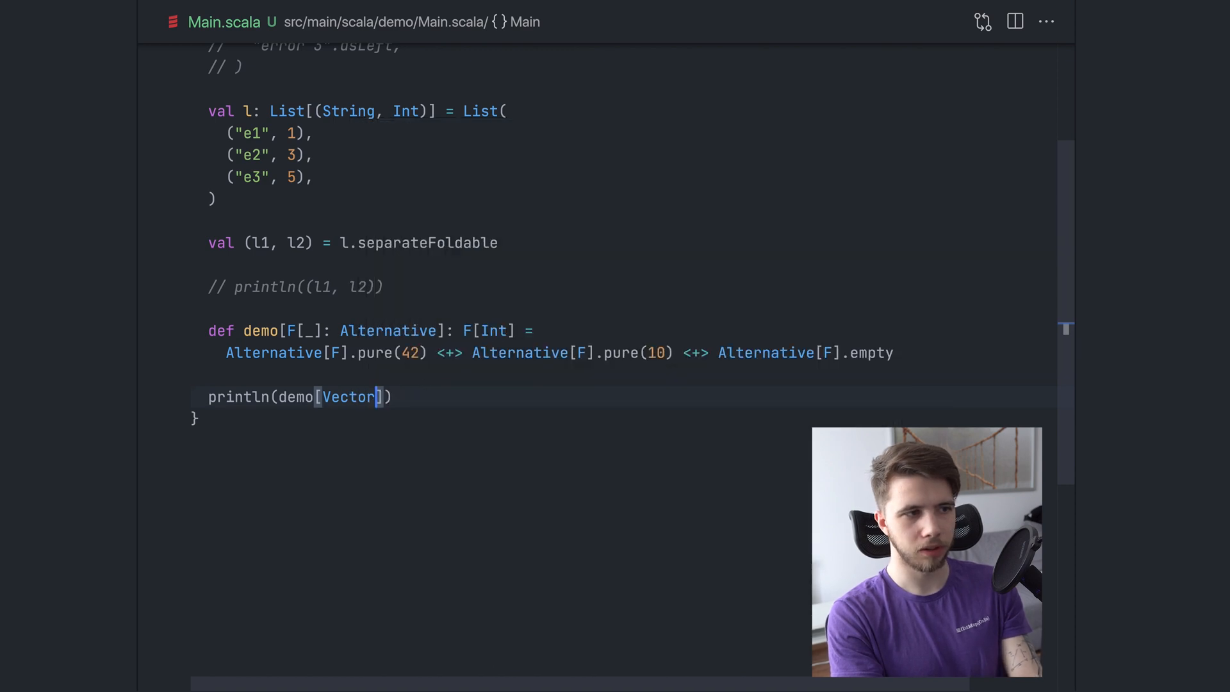
pyautogui.write('Chain')
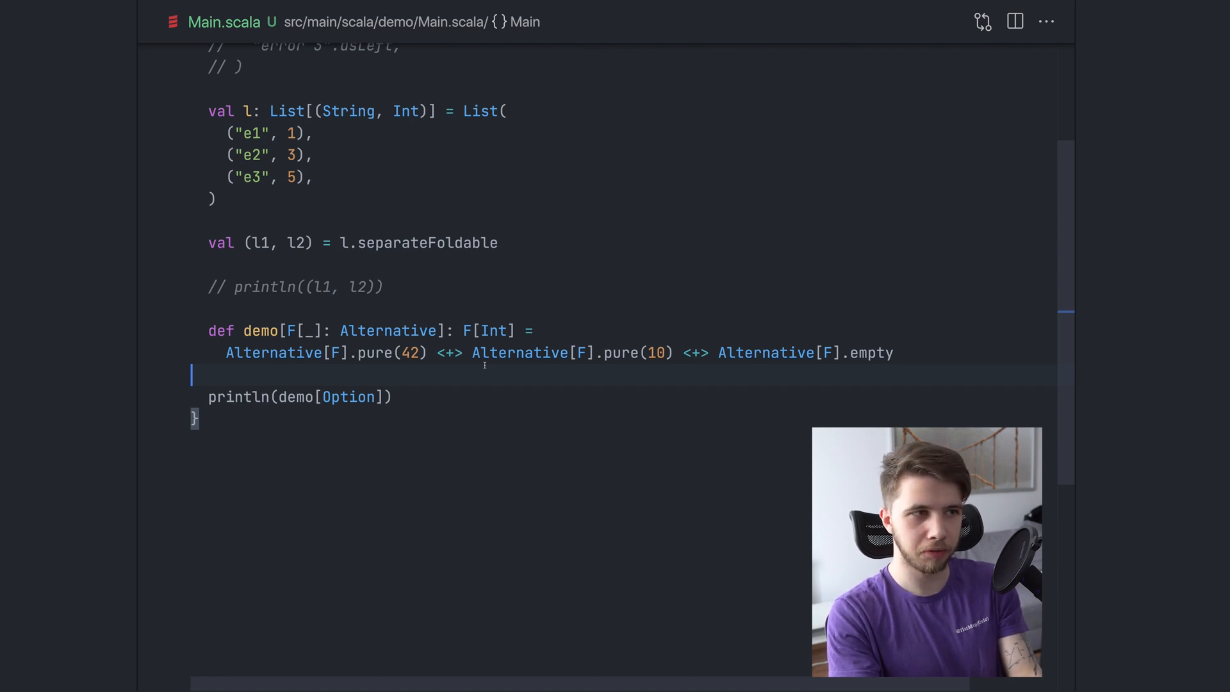
pyautogui.doubleClick(390, 331)
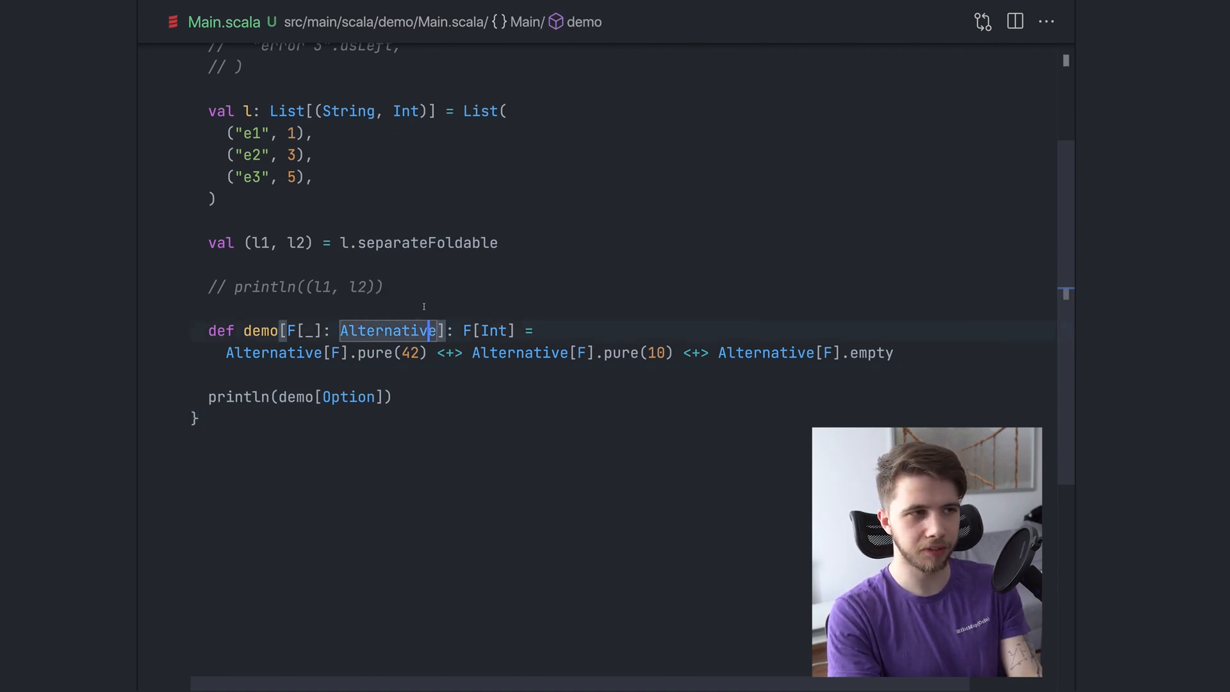